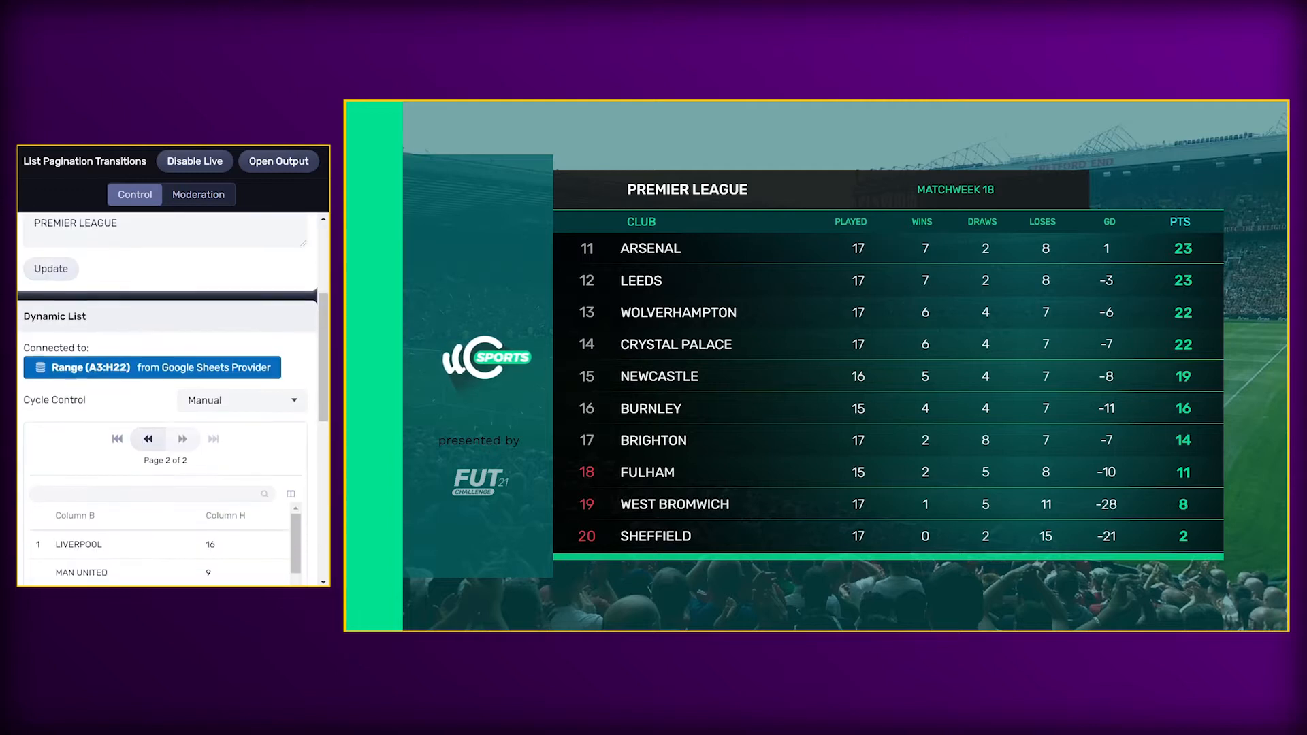
Flip the league standings between page 1 and page 2, watching the staggered row fades
left_click(182, 439)
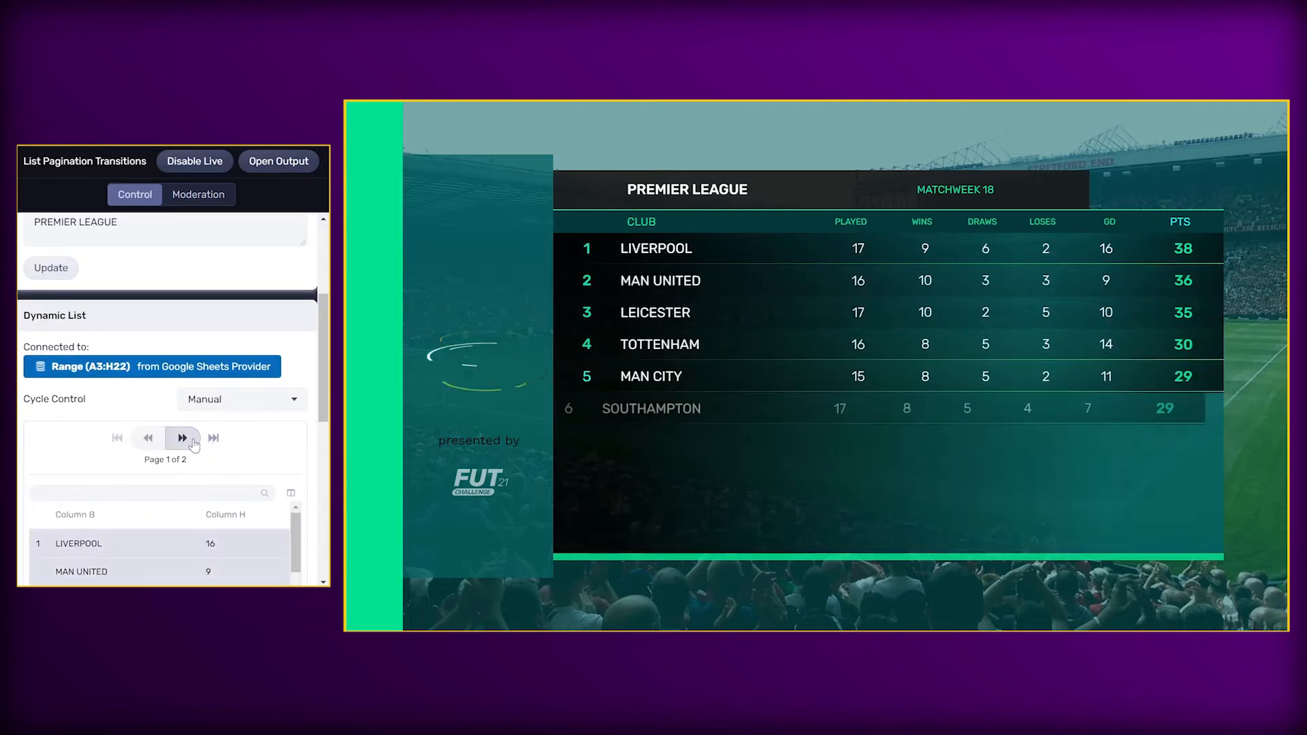
left_click(182, 437)
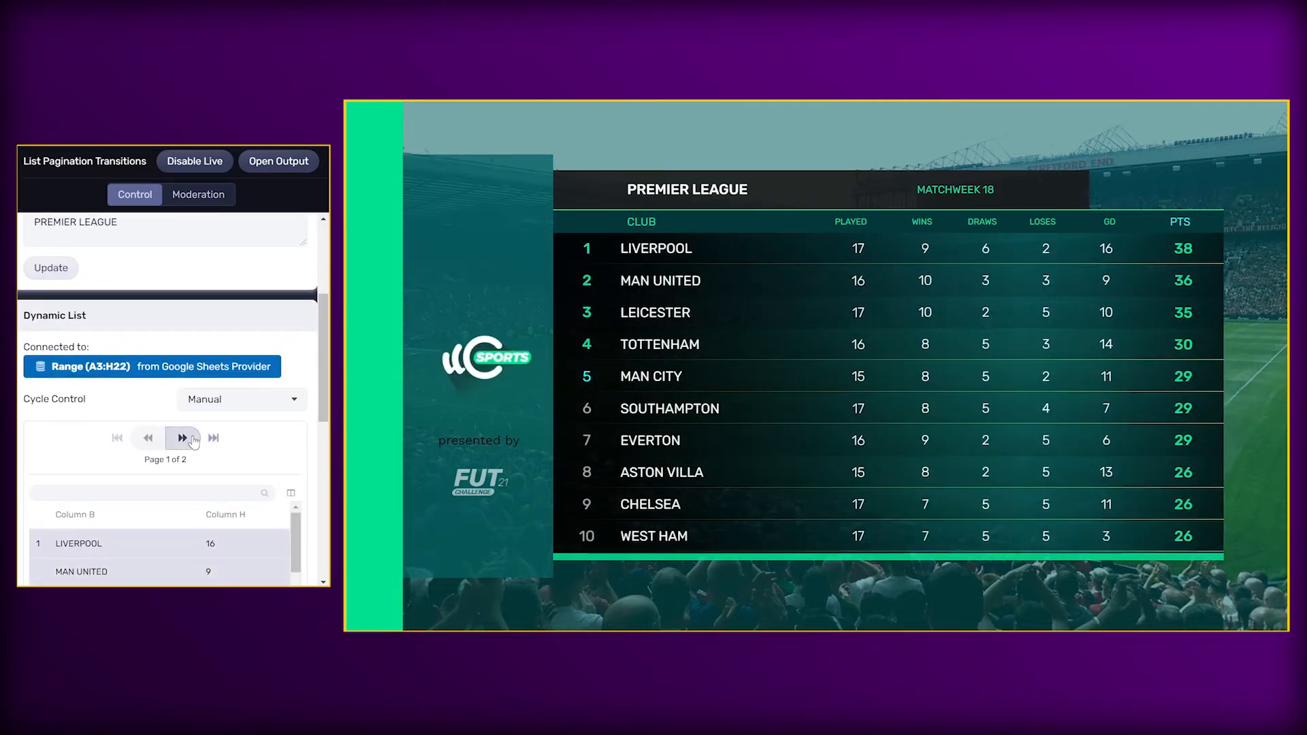
left_click(182, 437)
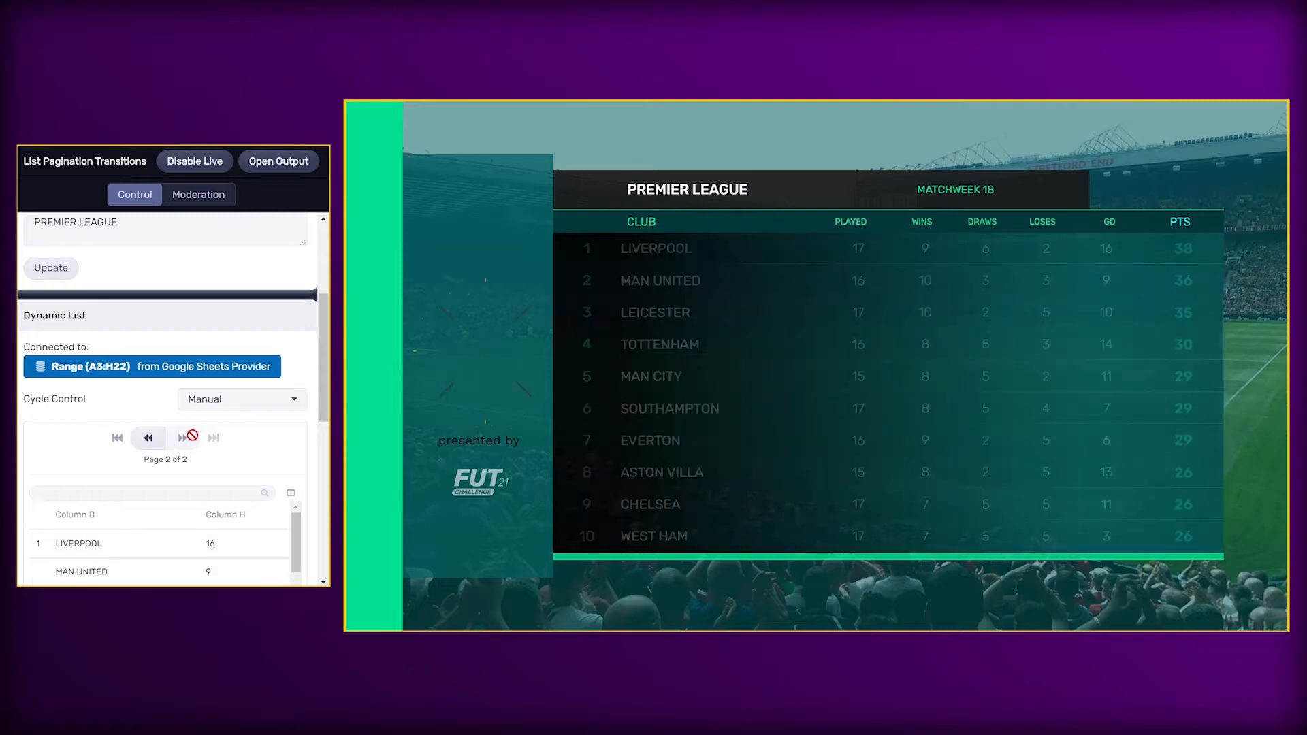
left_click(183, 437)
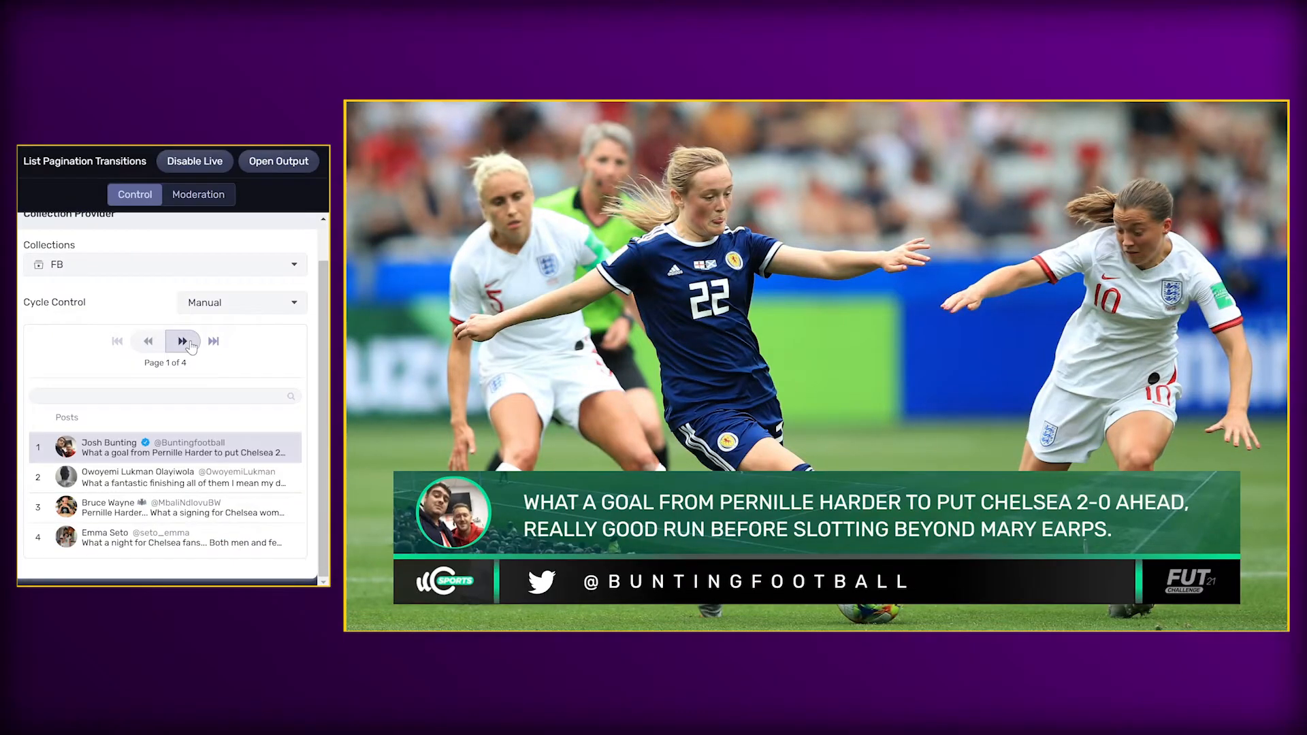
Step the social-post lower third forward through posts 1, 2 and 3
left_click(183, 340)
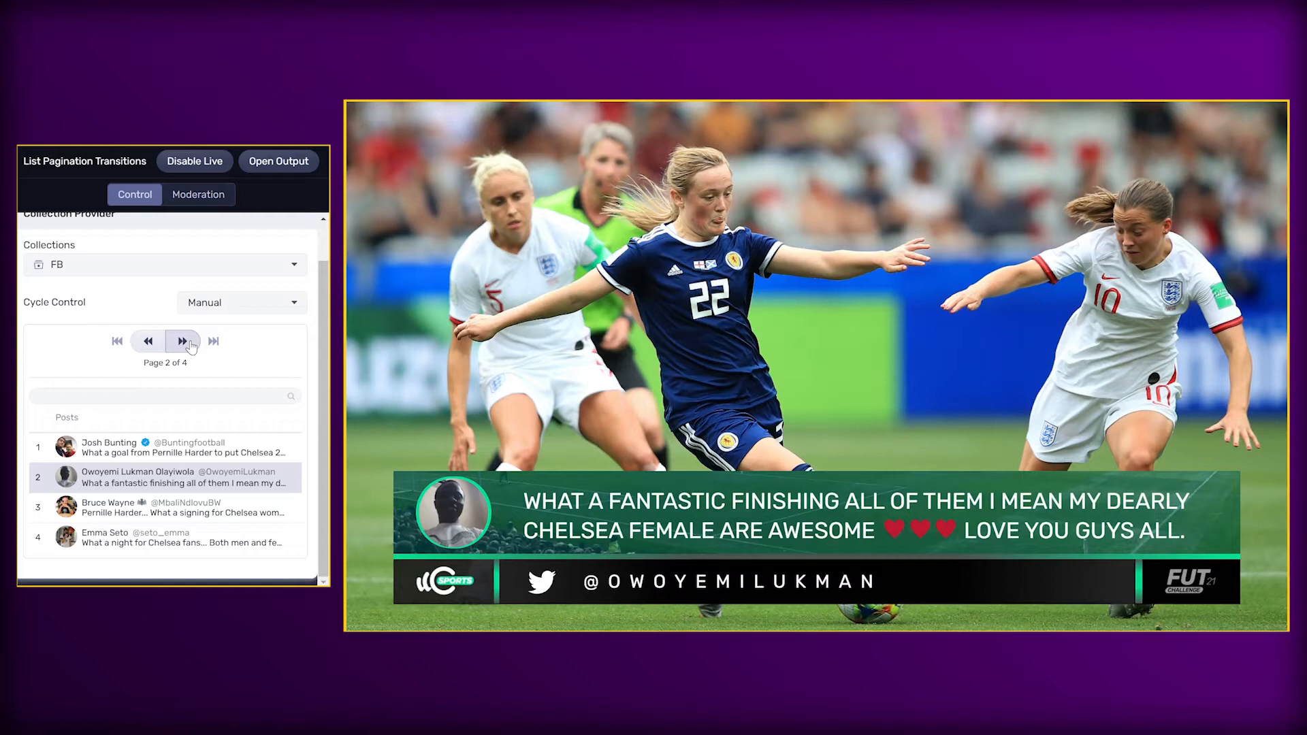
left_click(183, 341)
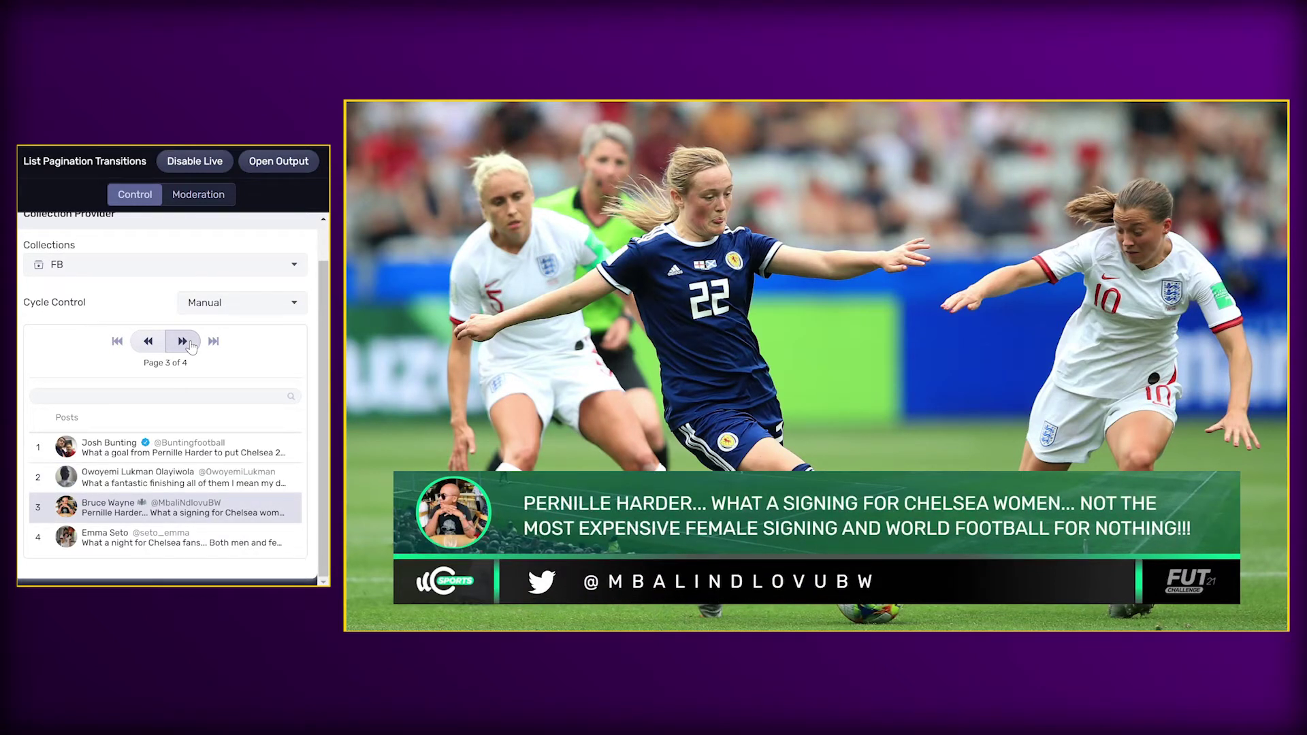
left_click(183, 341)
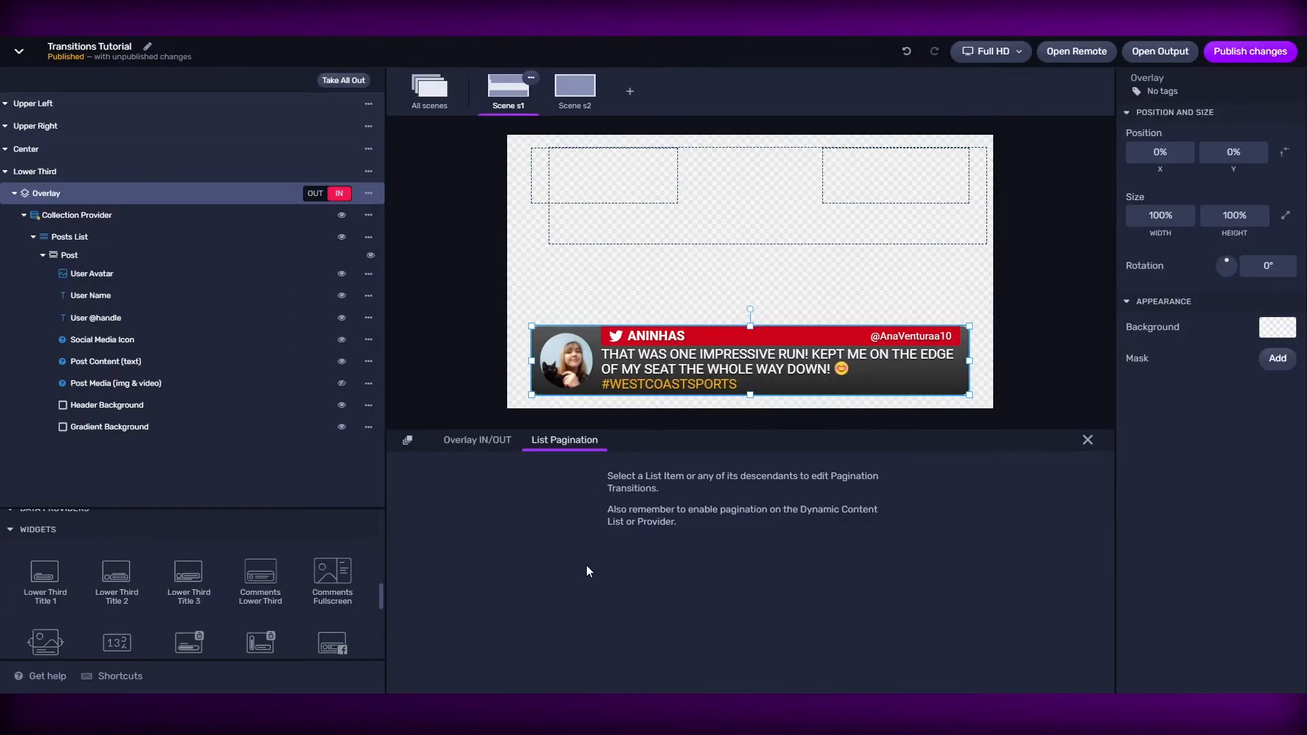
mouse_move(472, 446)
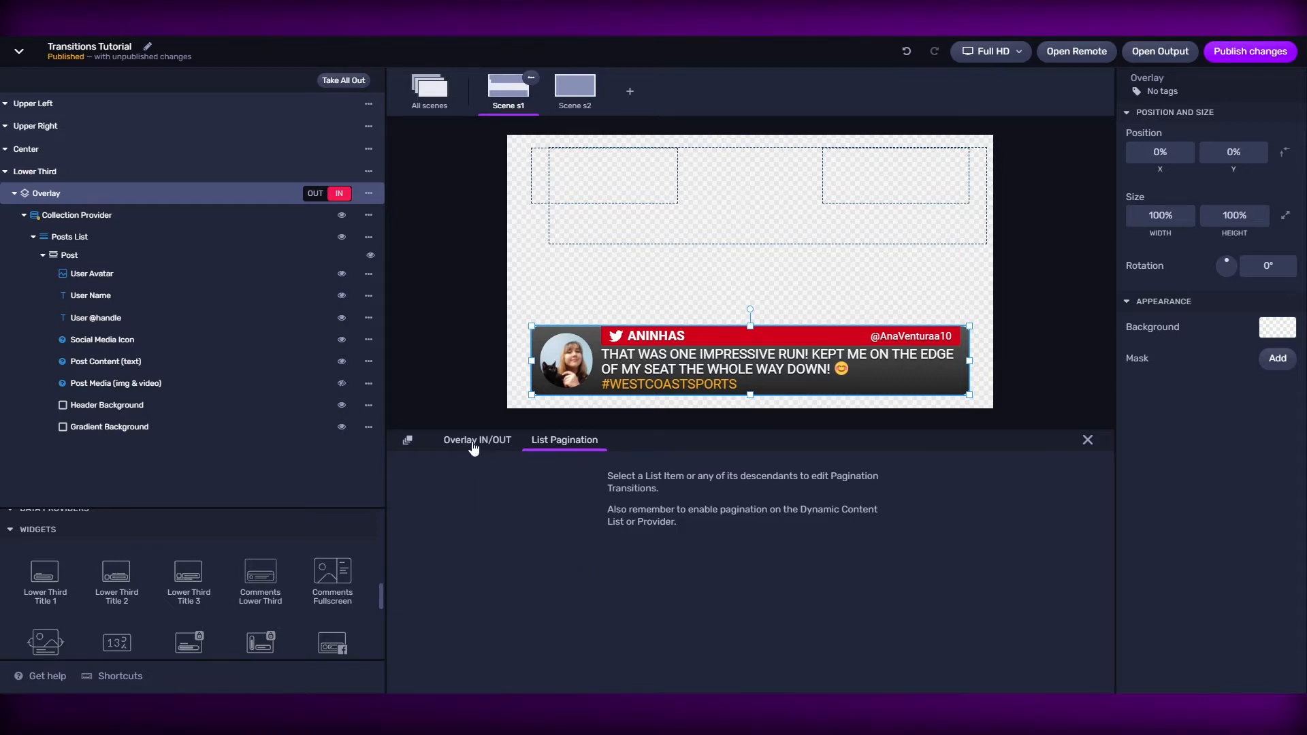
left_click(564, 440)
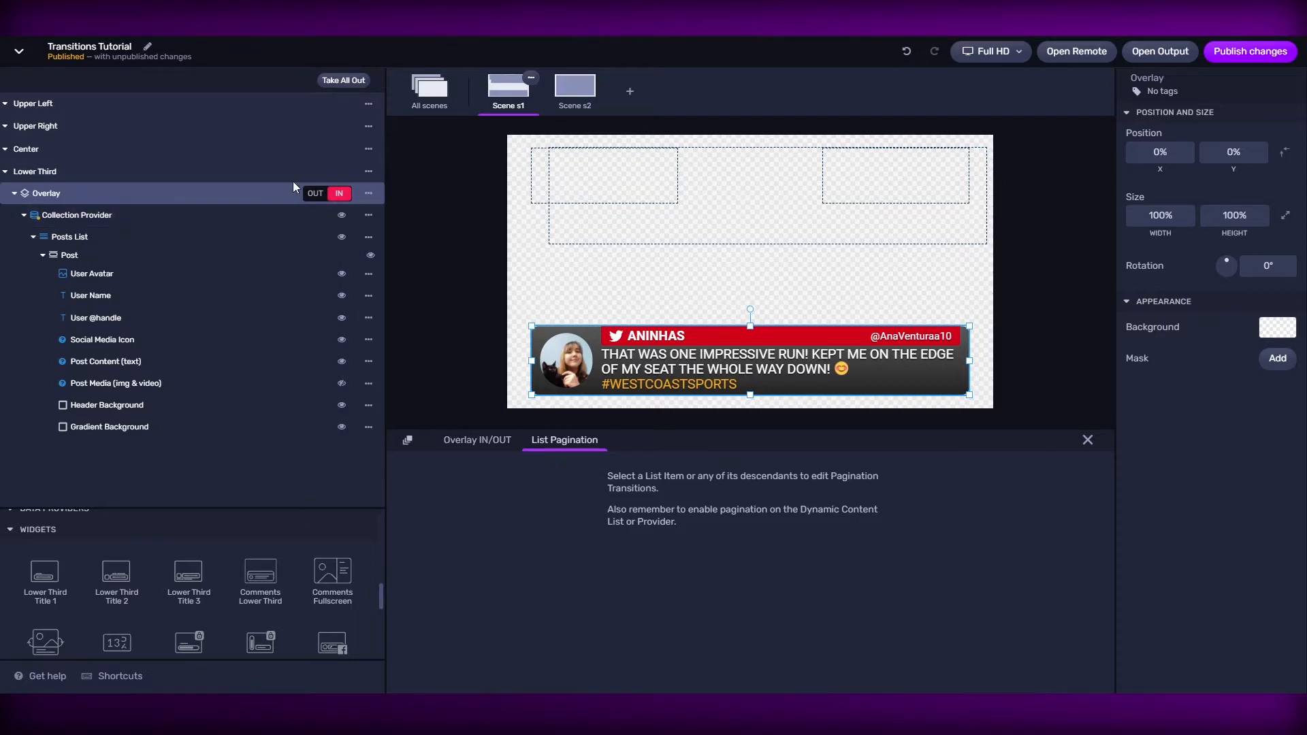
left_click(314, 194)
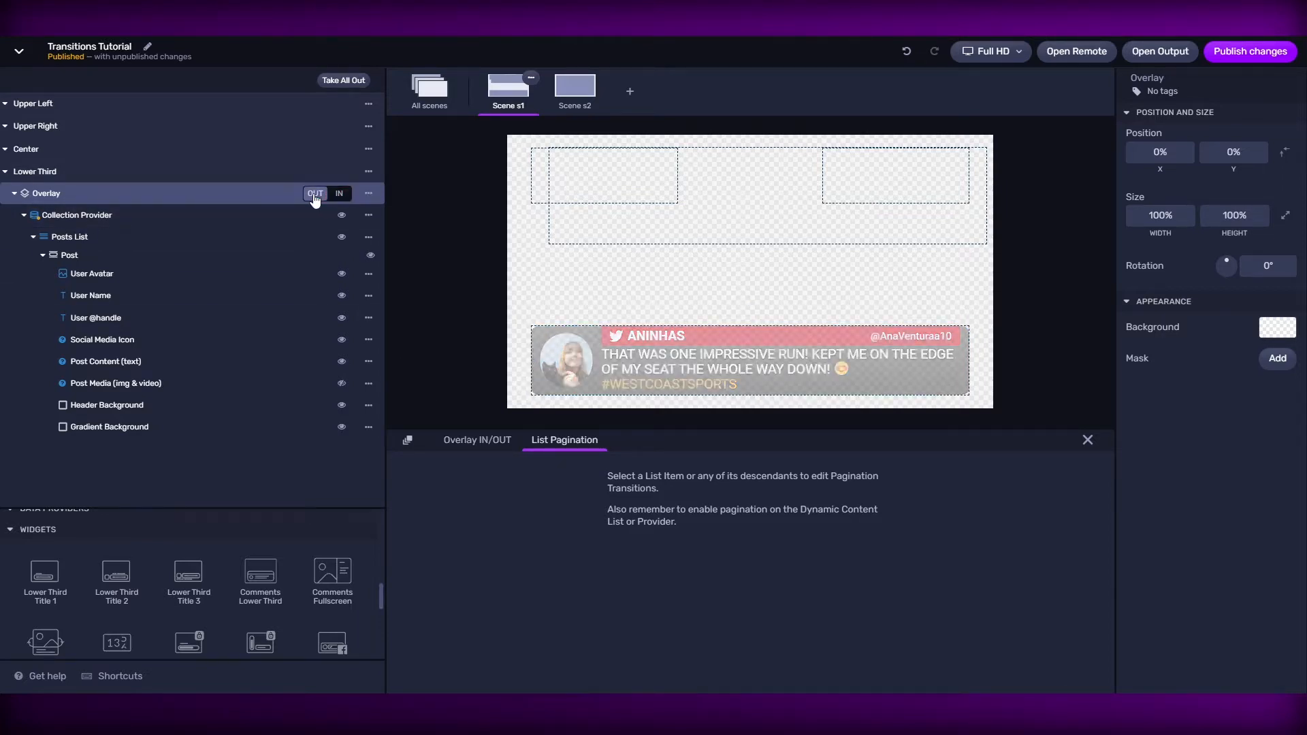
left_click(339, 193)
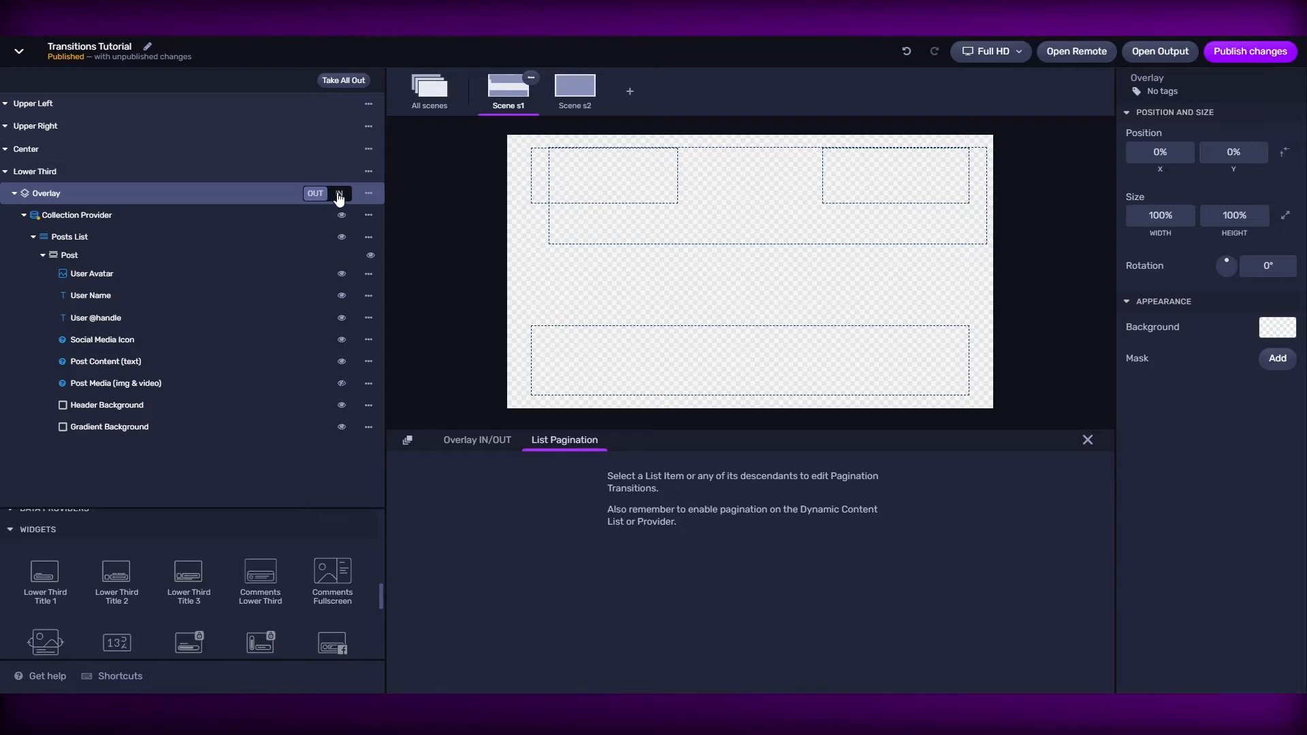
left_click(338, 193)
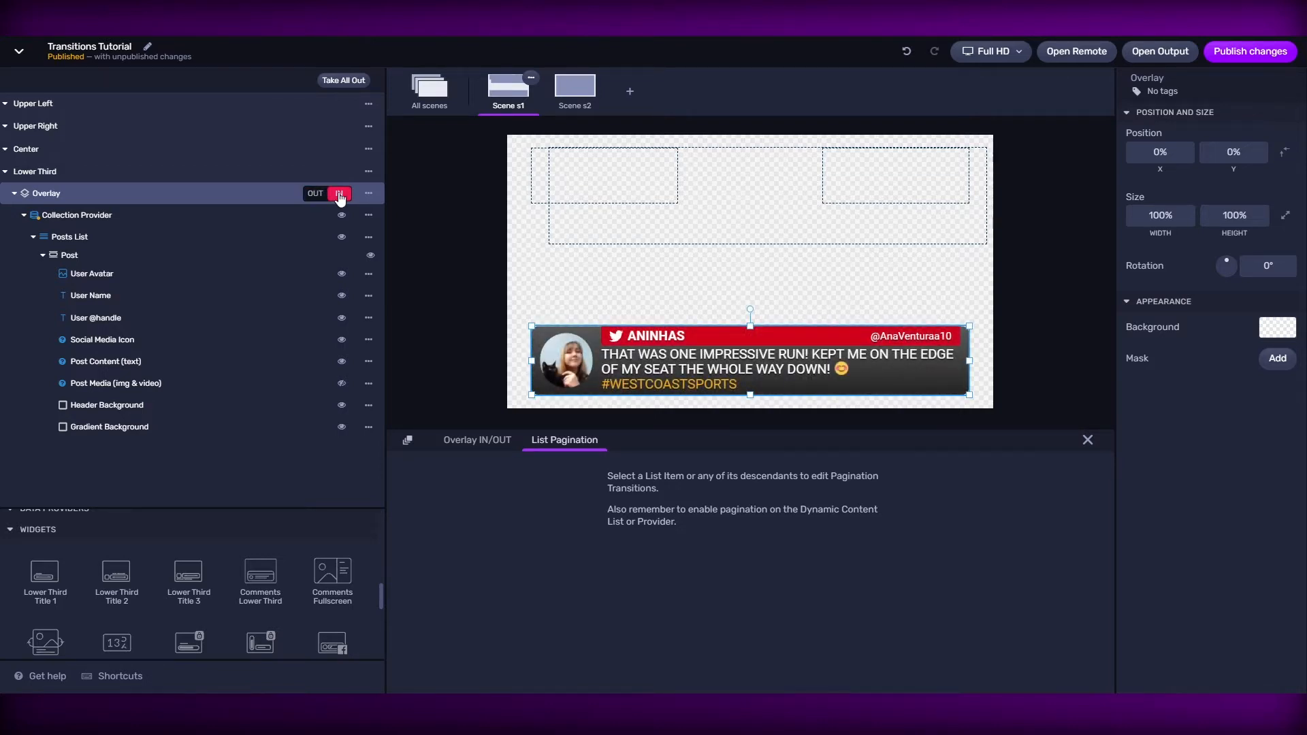
left_click(338, 193)
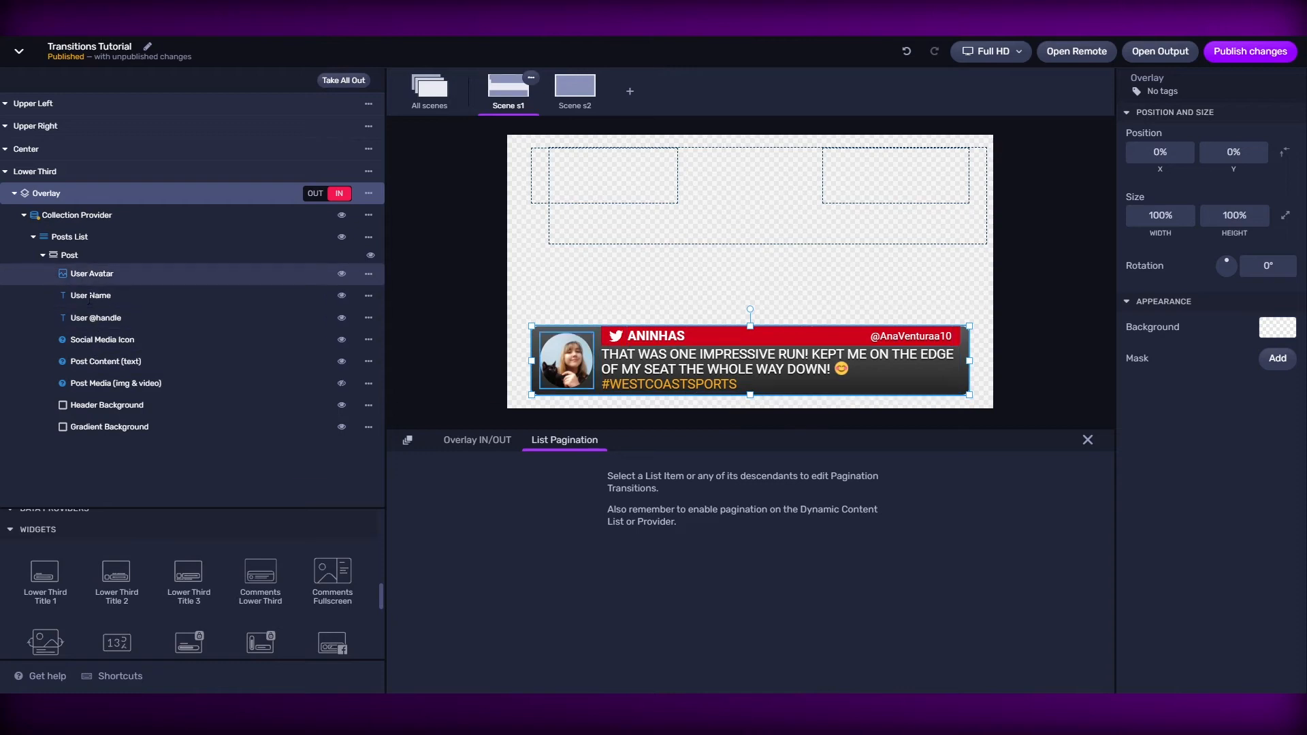
left_click(64, 254)
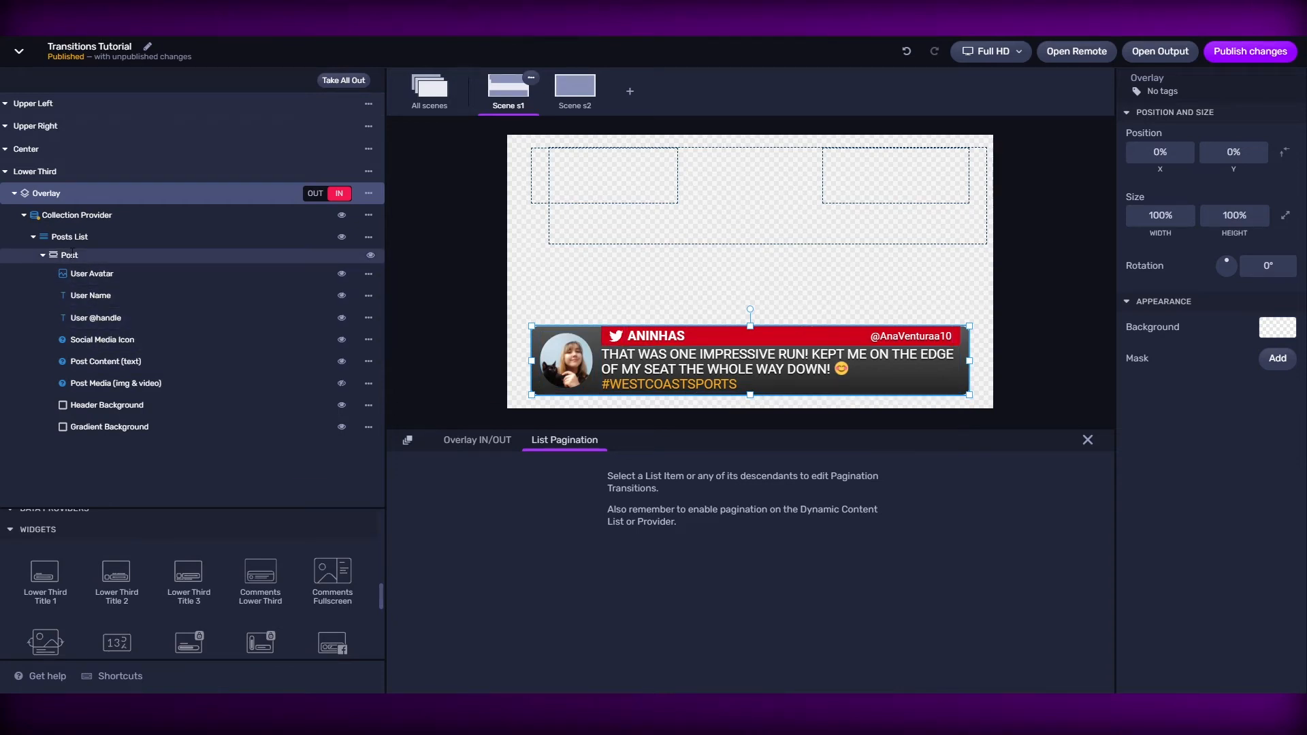
mouse_move(125, 215)
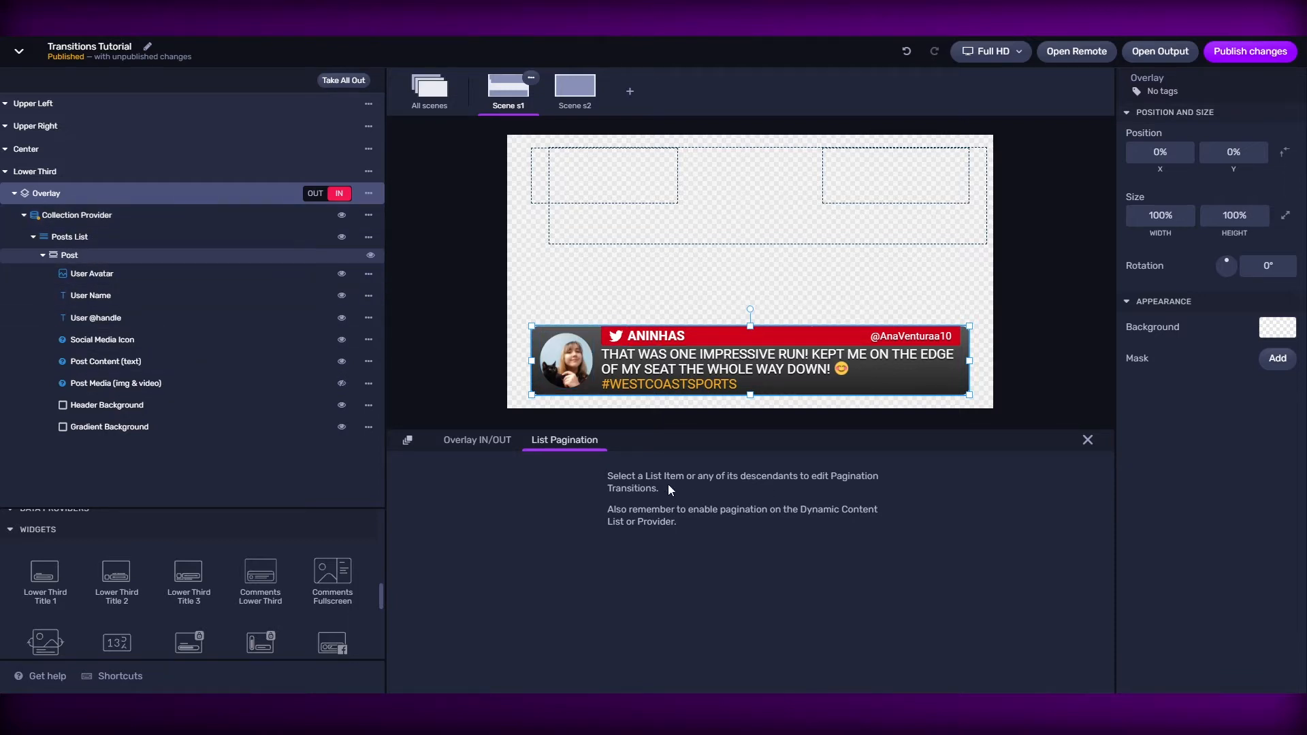
mouse_move(623, 490)
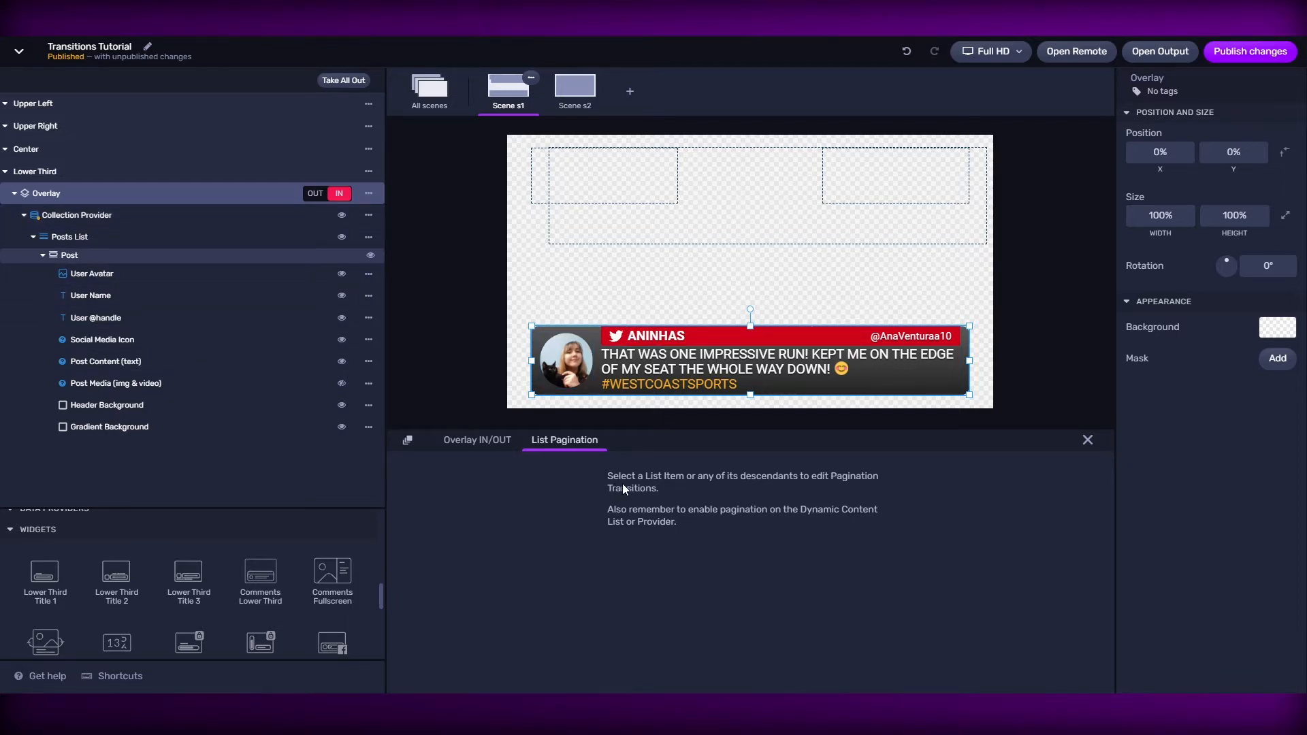
mouse_move(827, 489)
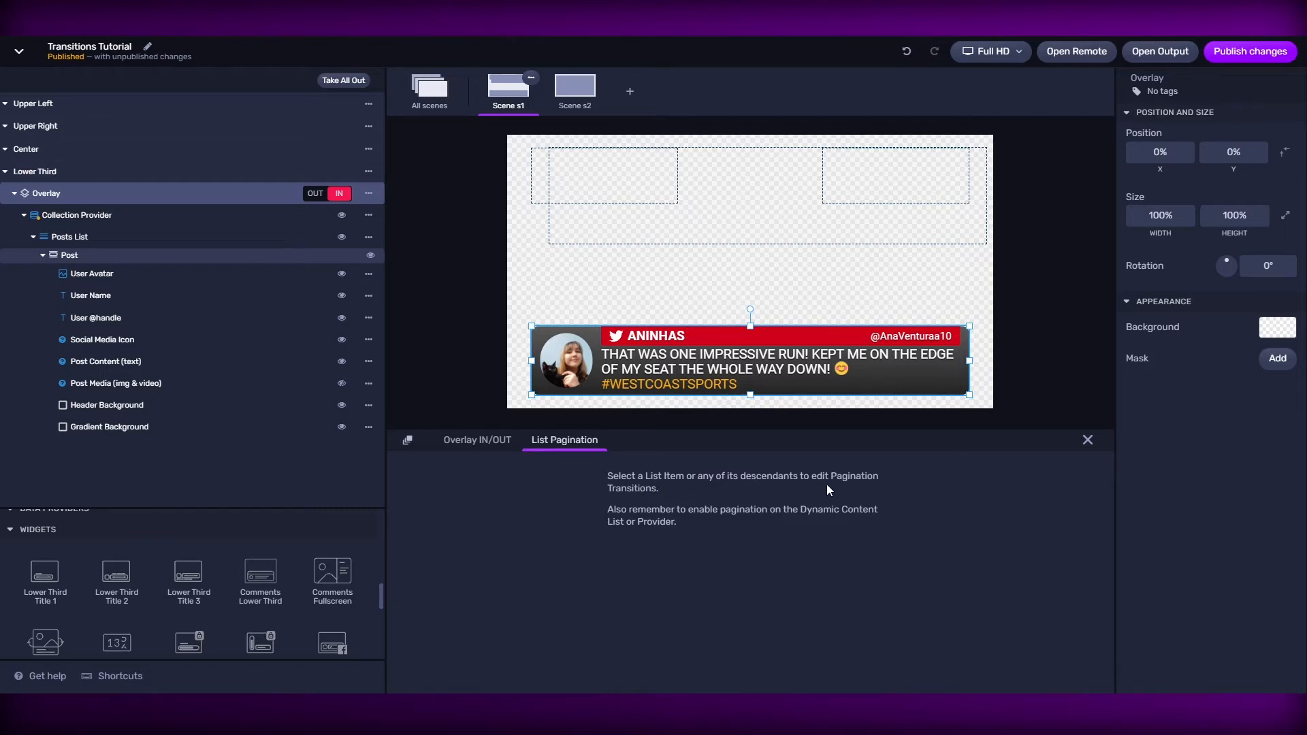
mouse_move(783, 523)
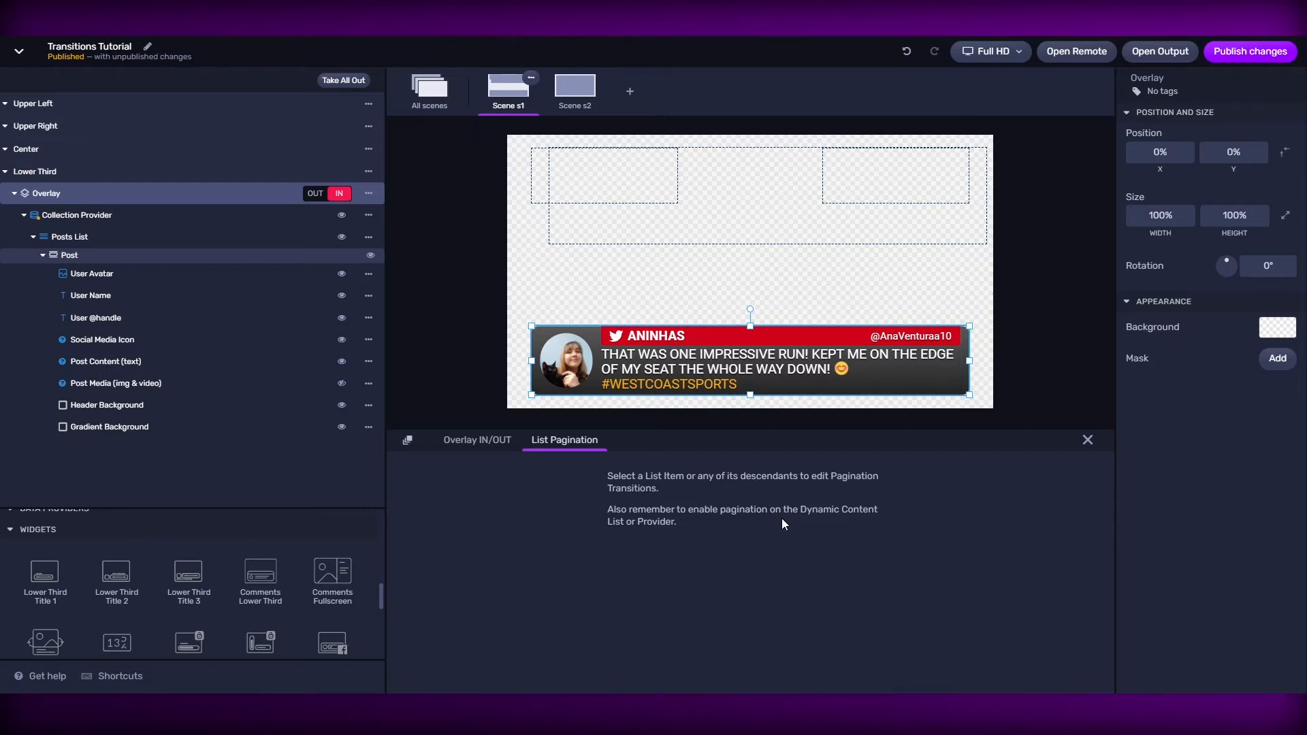
mouse_move(571, 513)
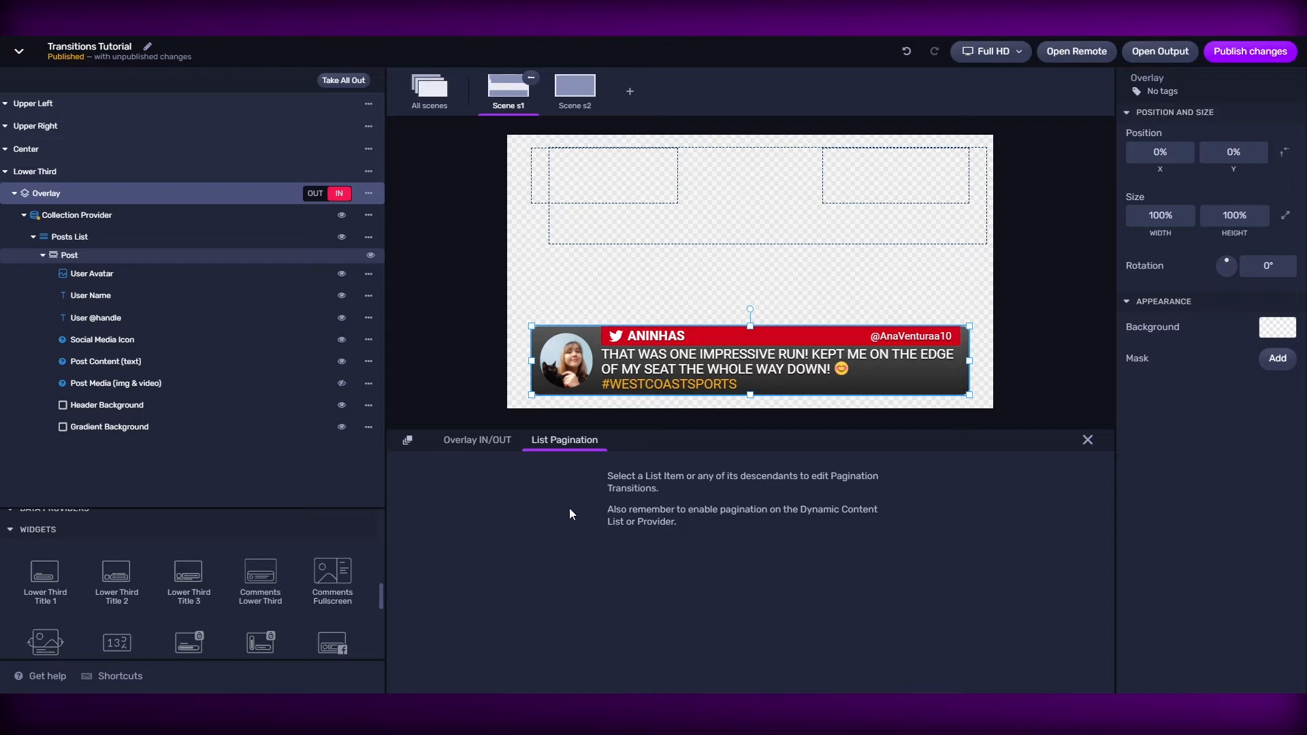
Check the Collection Provider's Pagination filter, then open the Post layer's List Pagination timeline
left_click(75, 215)
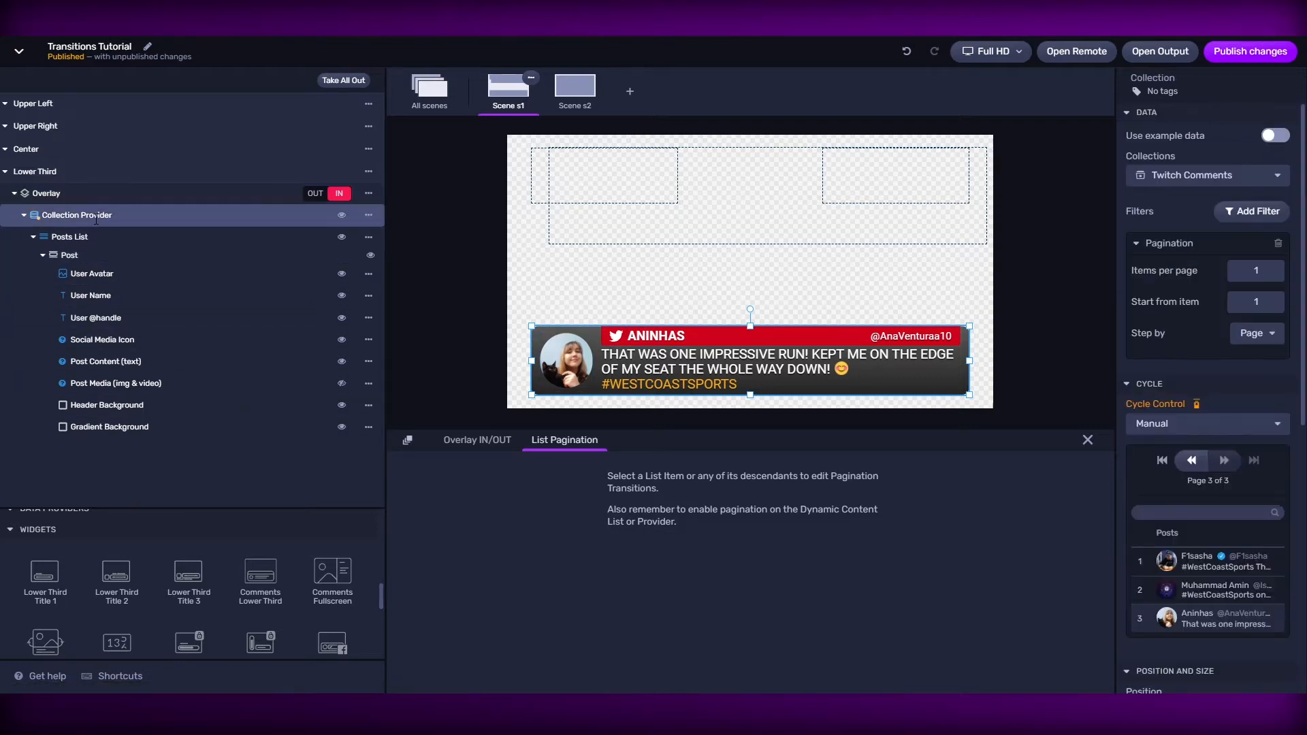
mouse_move(1270, 211)
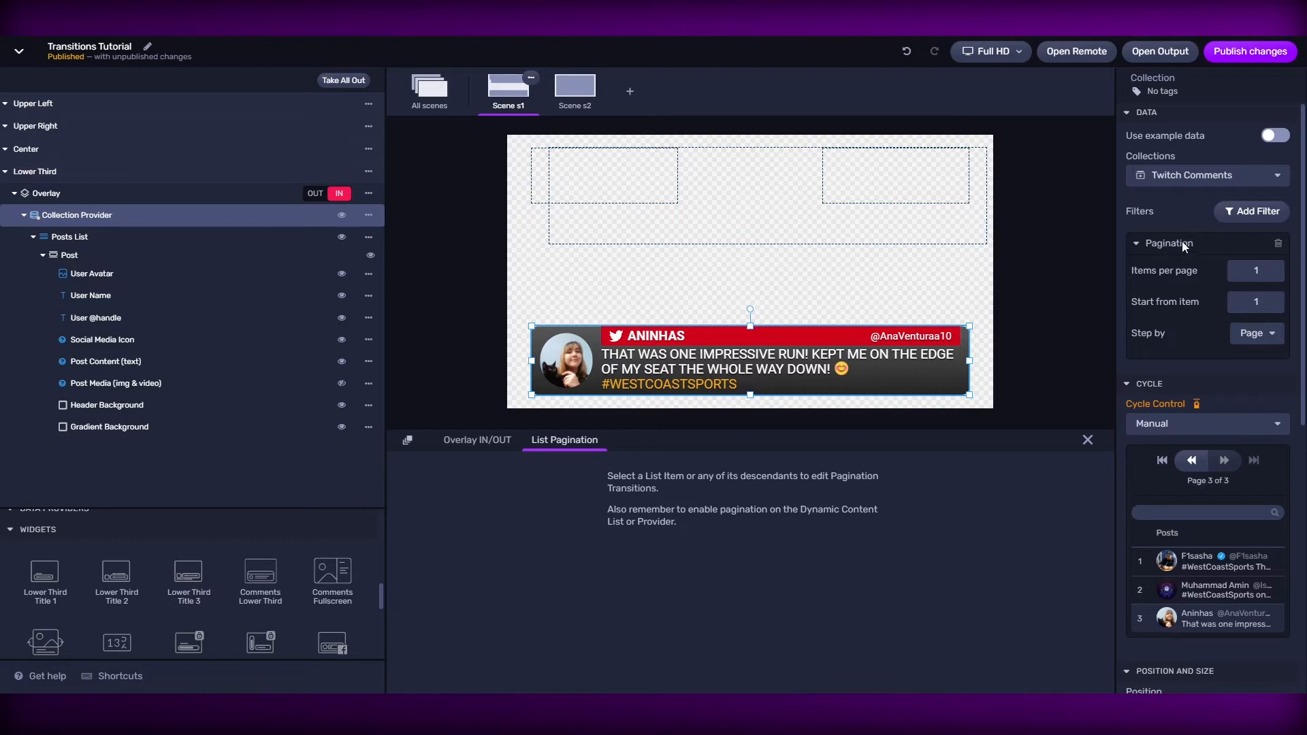
left_click(66, 253)
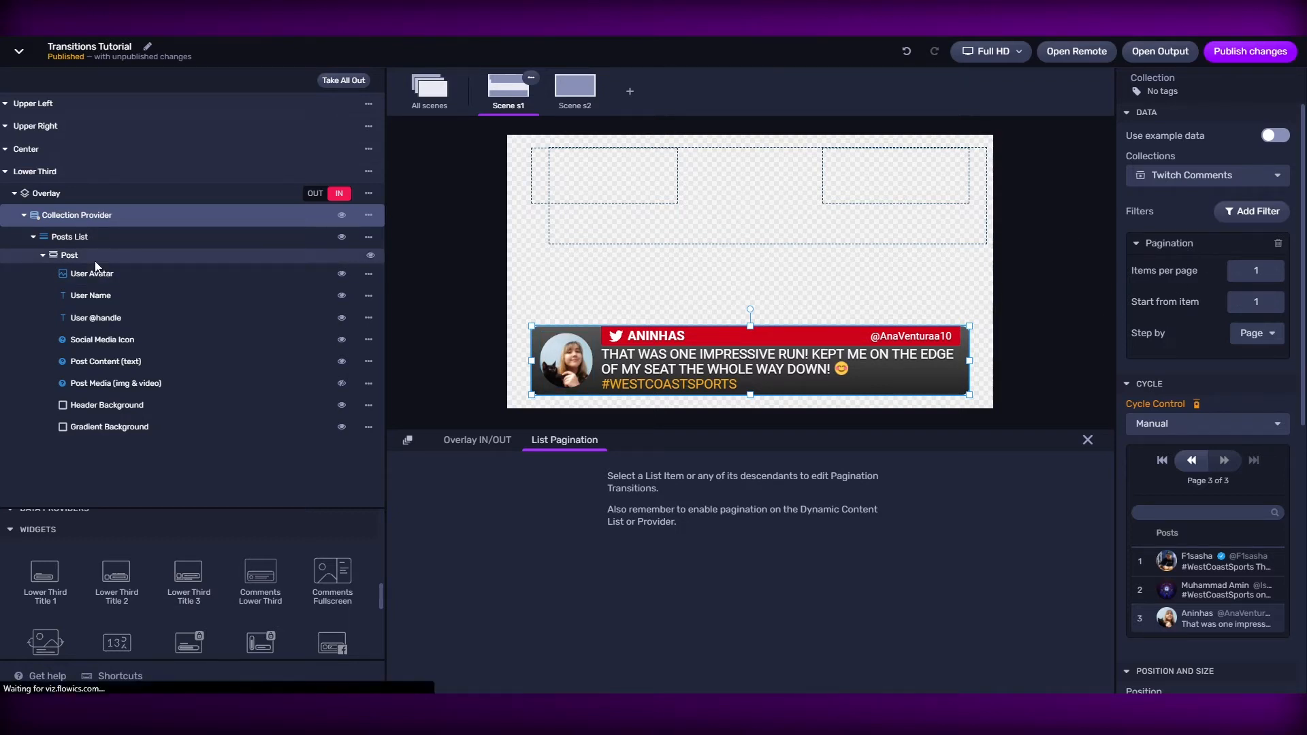
left_click(69, 255)
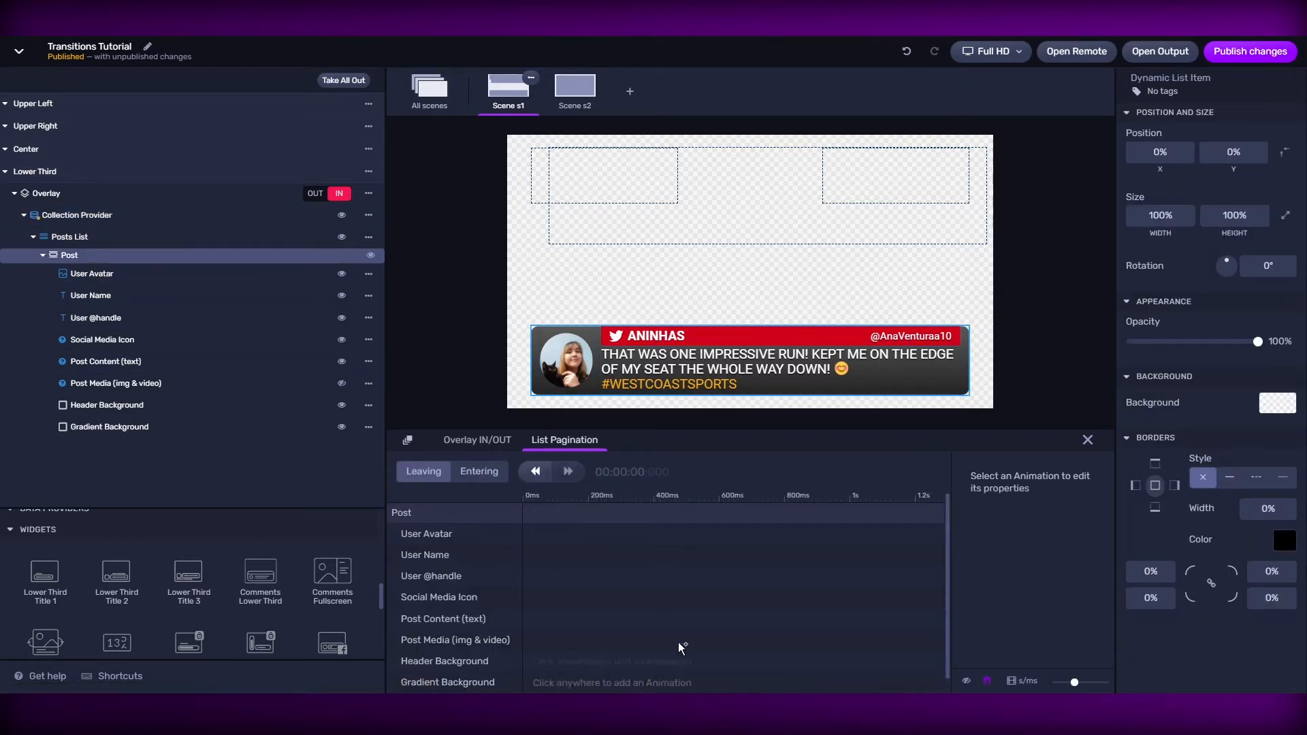
mouse_move(571, 667)
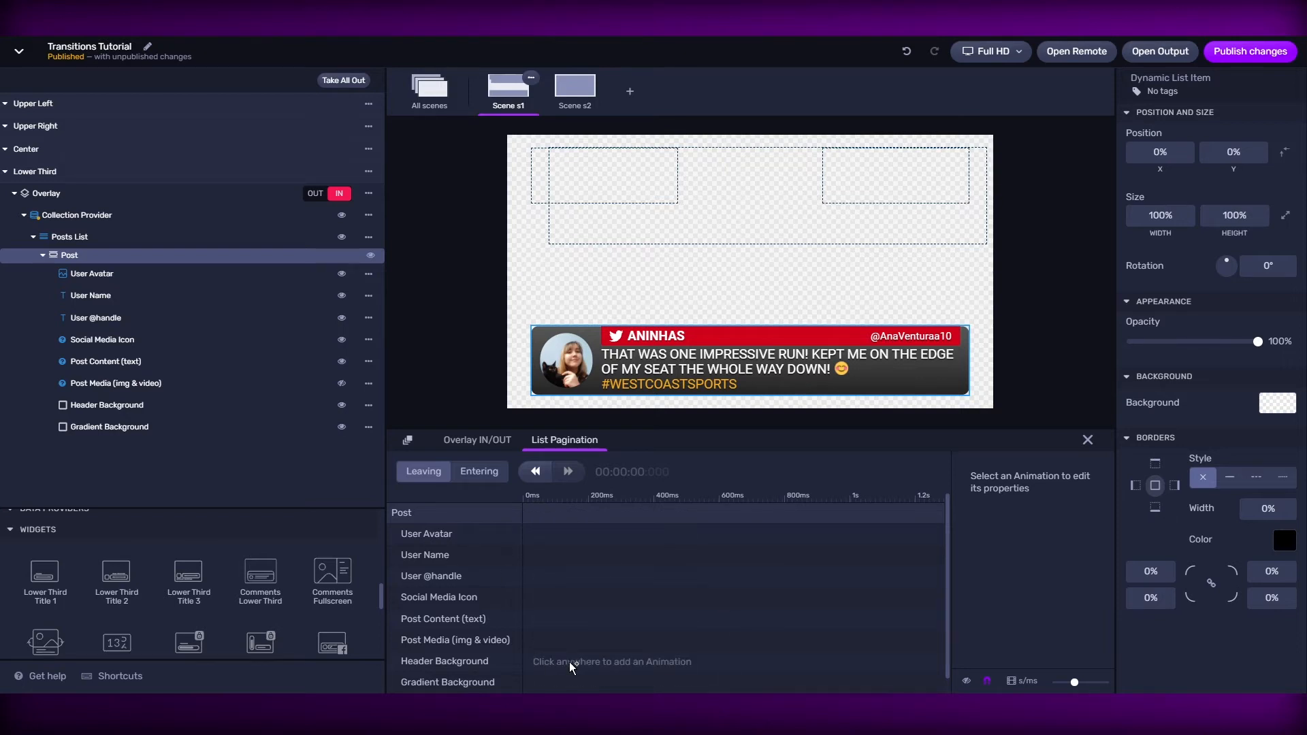
mouse_move(583, 642)
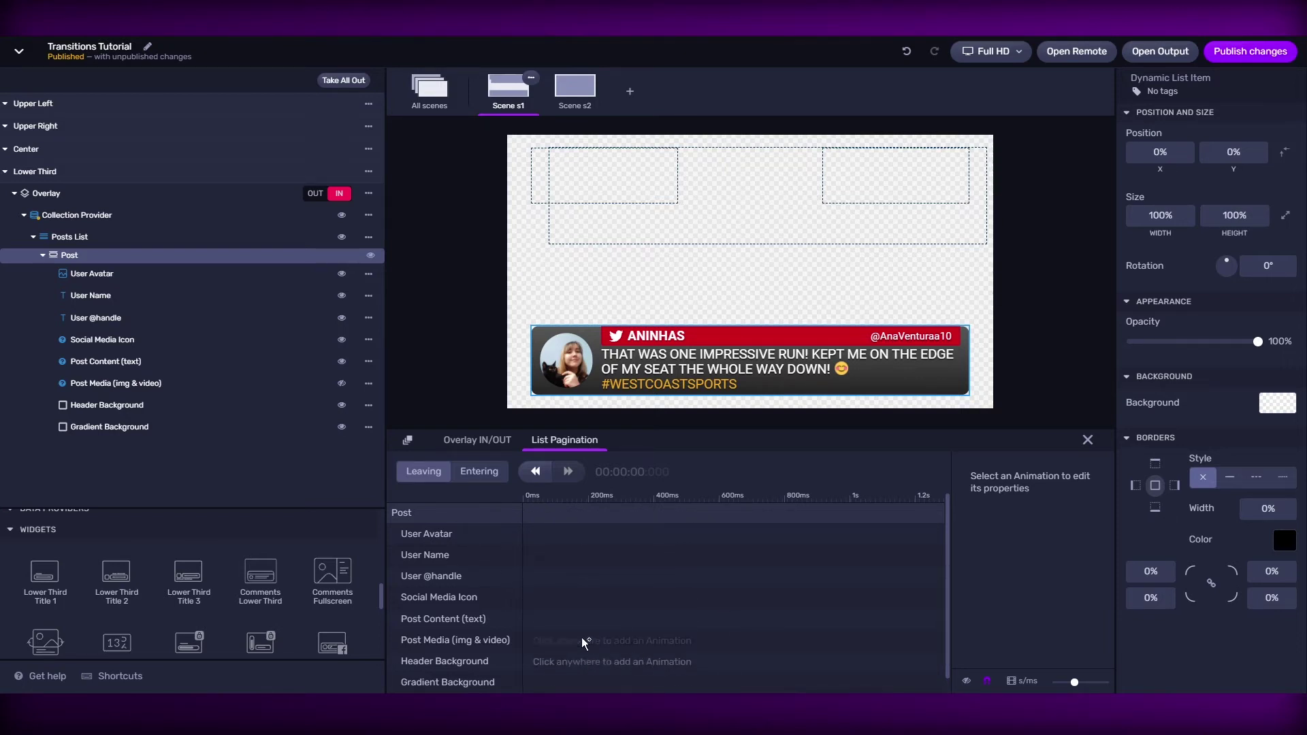
Compare the Collection Provider and Post settings, ending on the Twitch Comments data settings
left_click(75, 215)
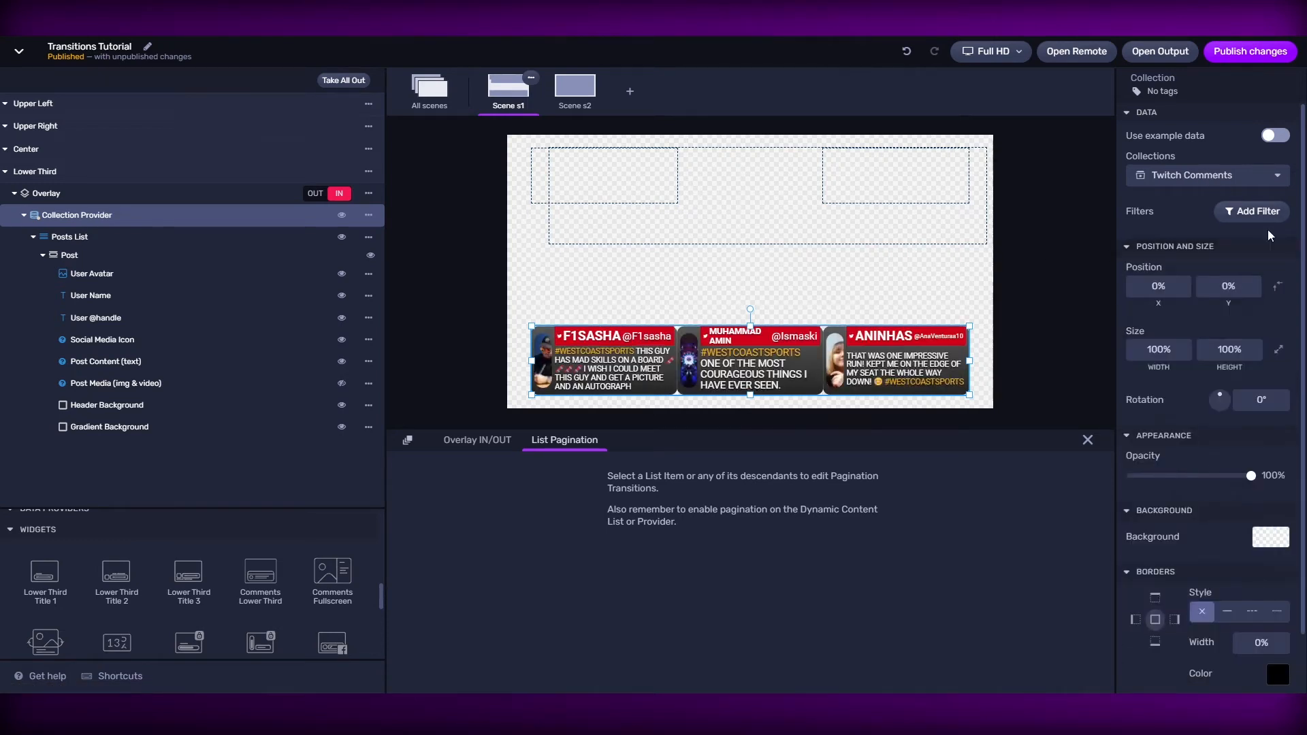
left_click(68, 254)
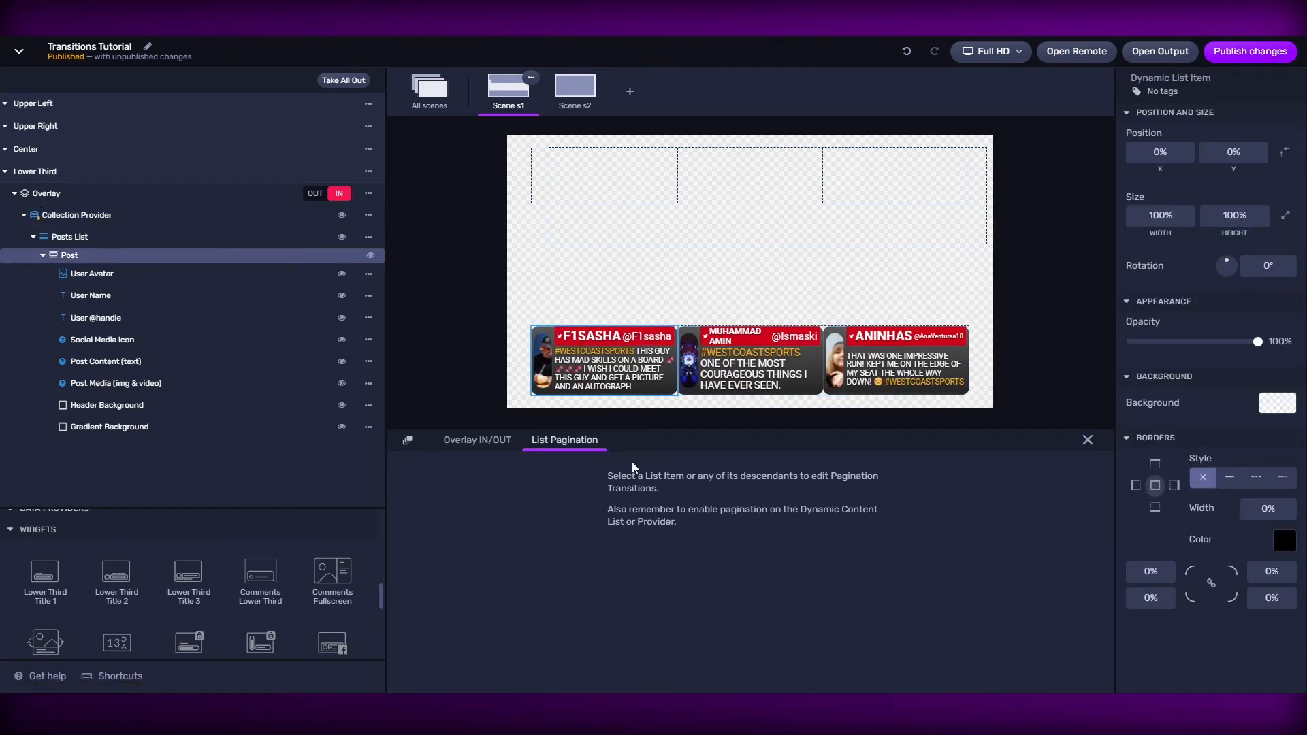
mouse_move(618, 498)
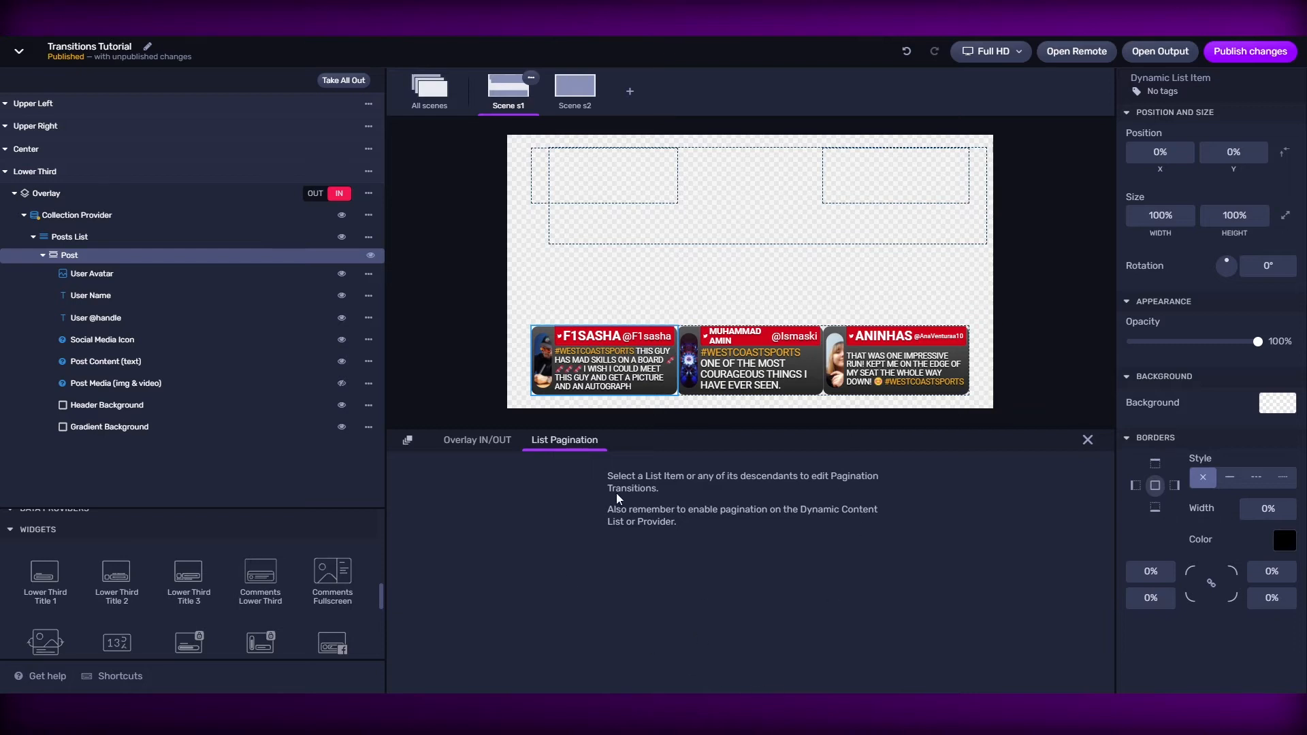
mouse_move(682, 458)
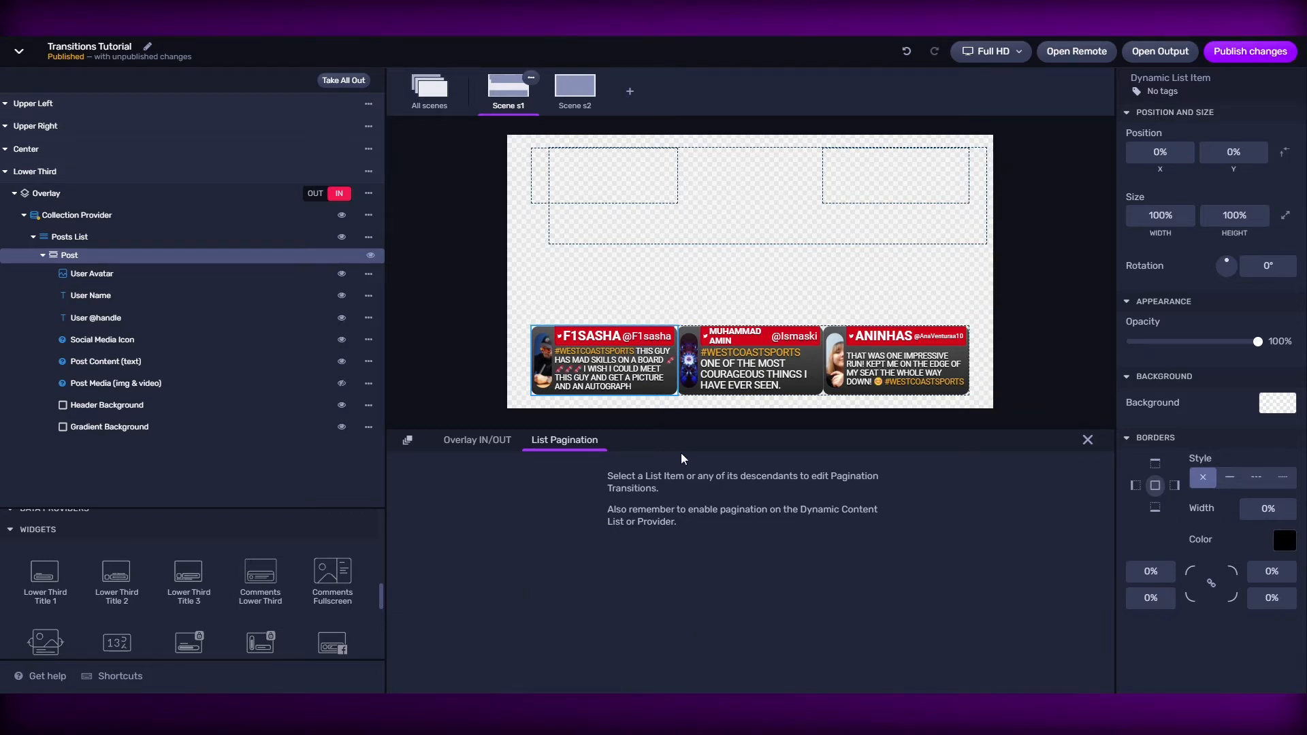
left_click(75, 215)
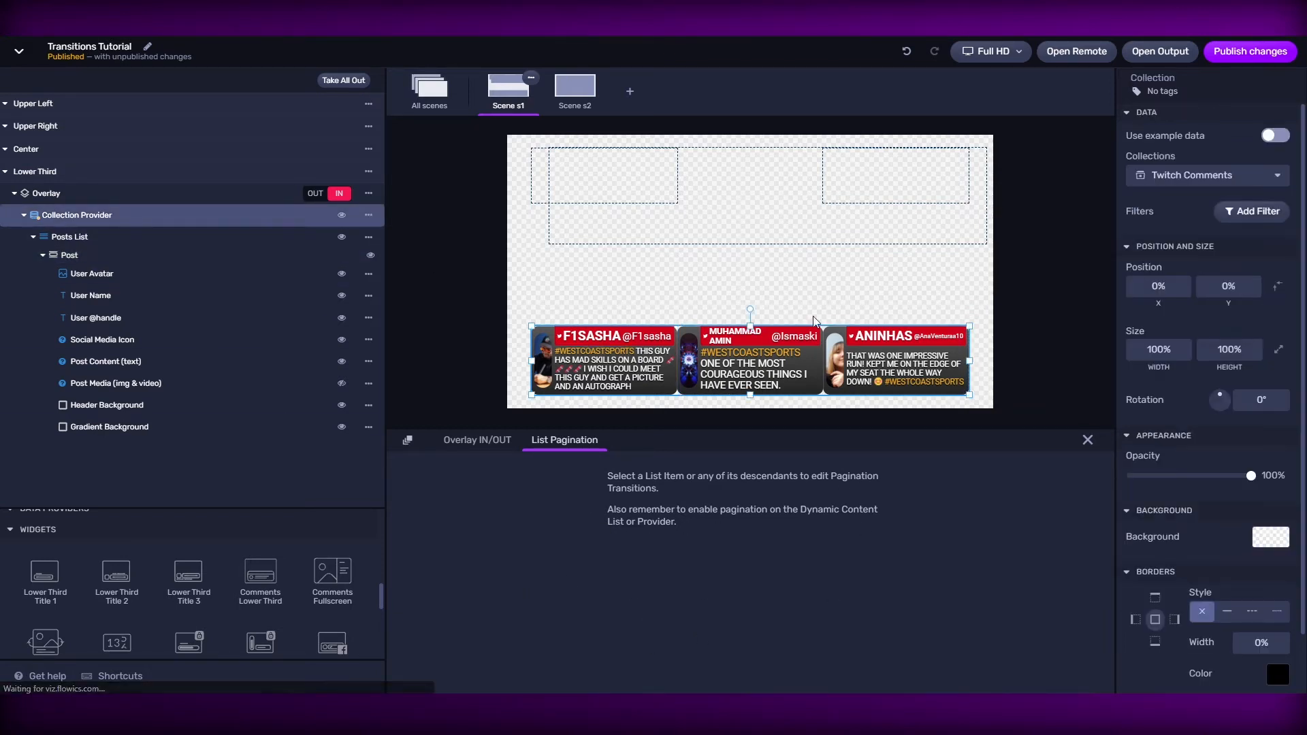
Add a Pagination filter showing 1 item per page, then select the Post list item
left_click(1251, 211)
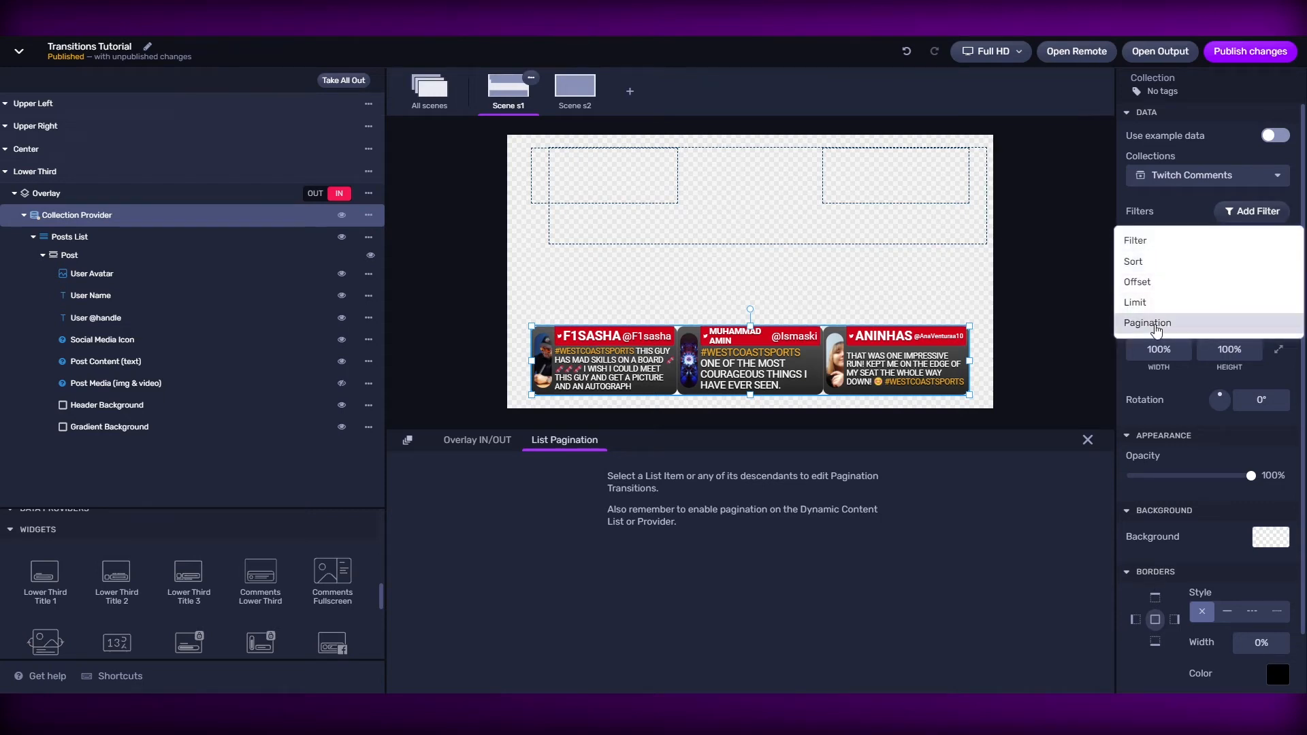
left_click(1147, 323)
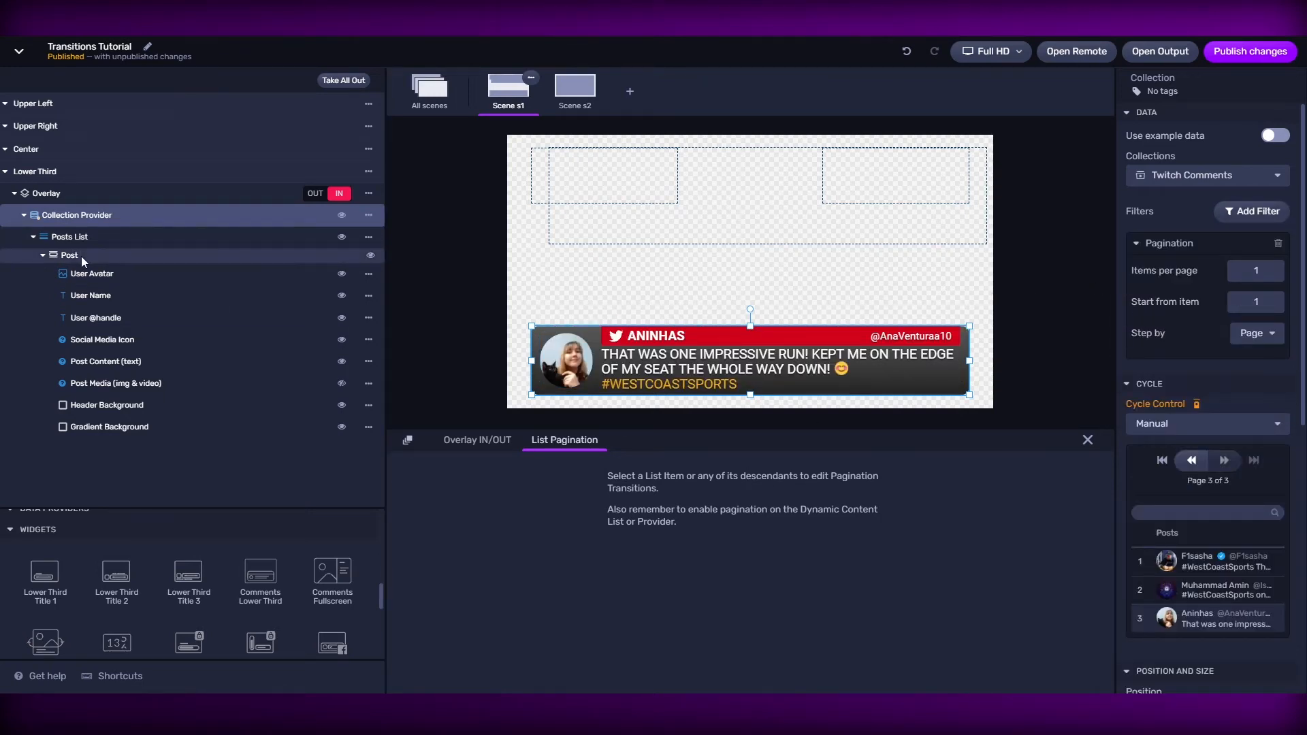
left_click(70, 255)
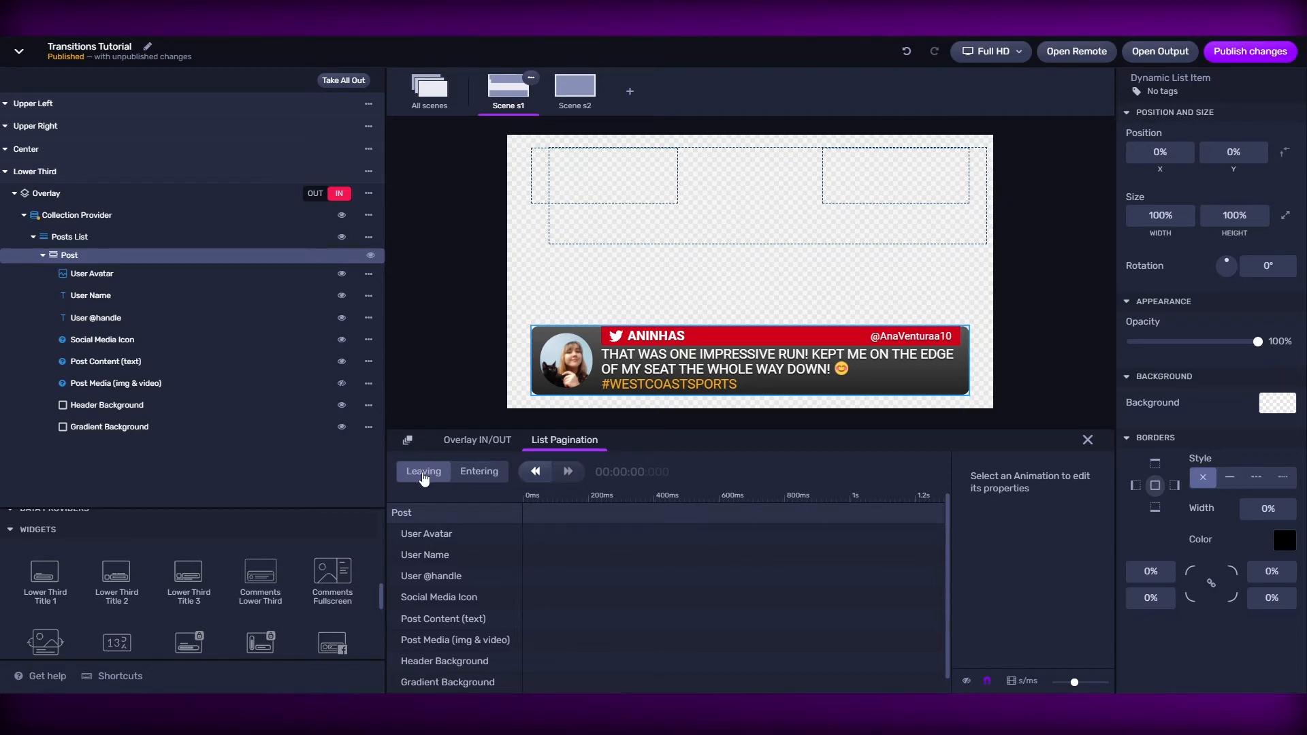
mouse_move(408, 483)
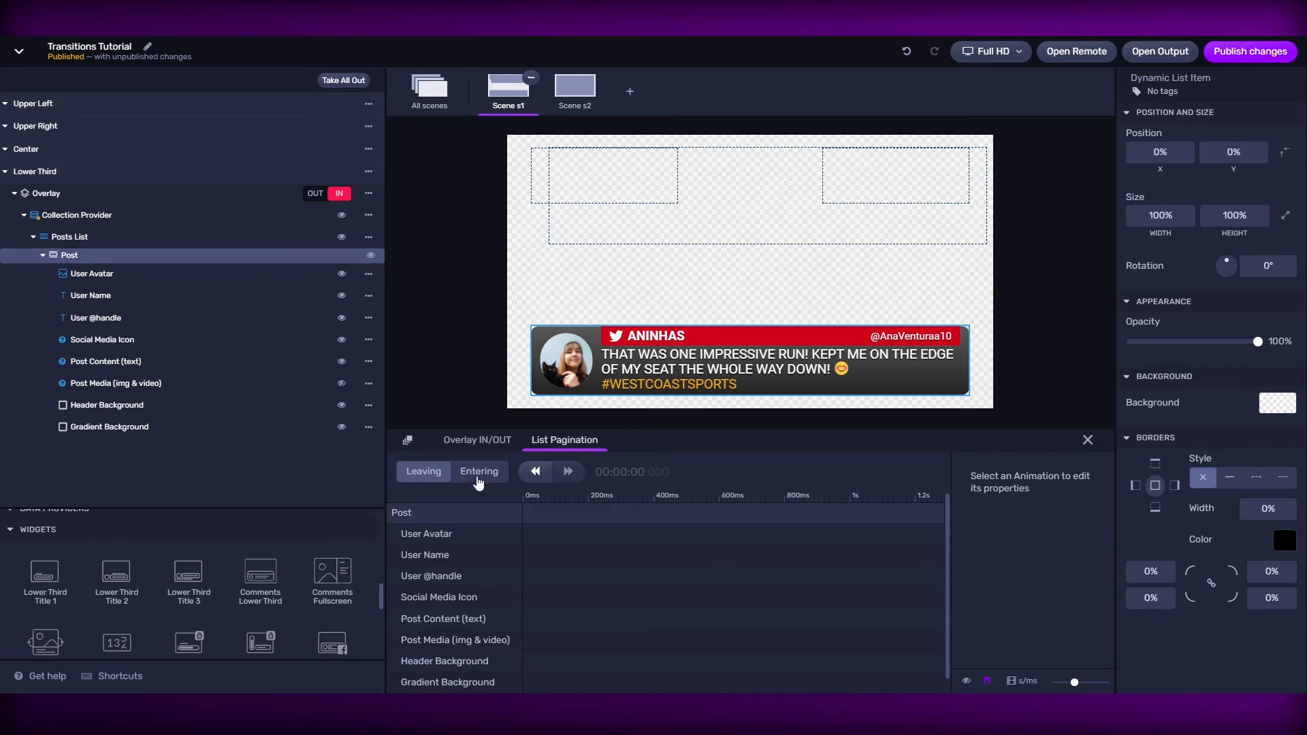
mouse_move(489, 546)
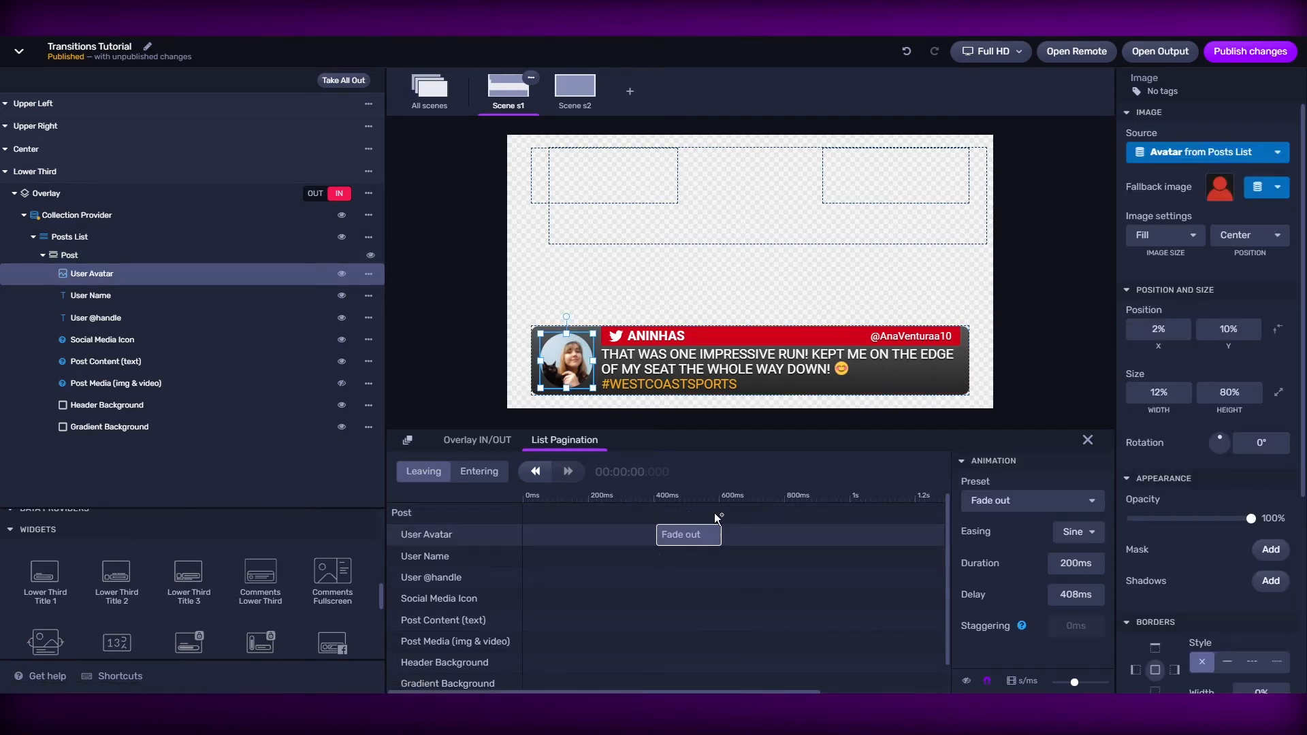
mouse_move(695, 547)
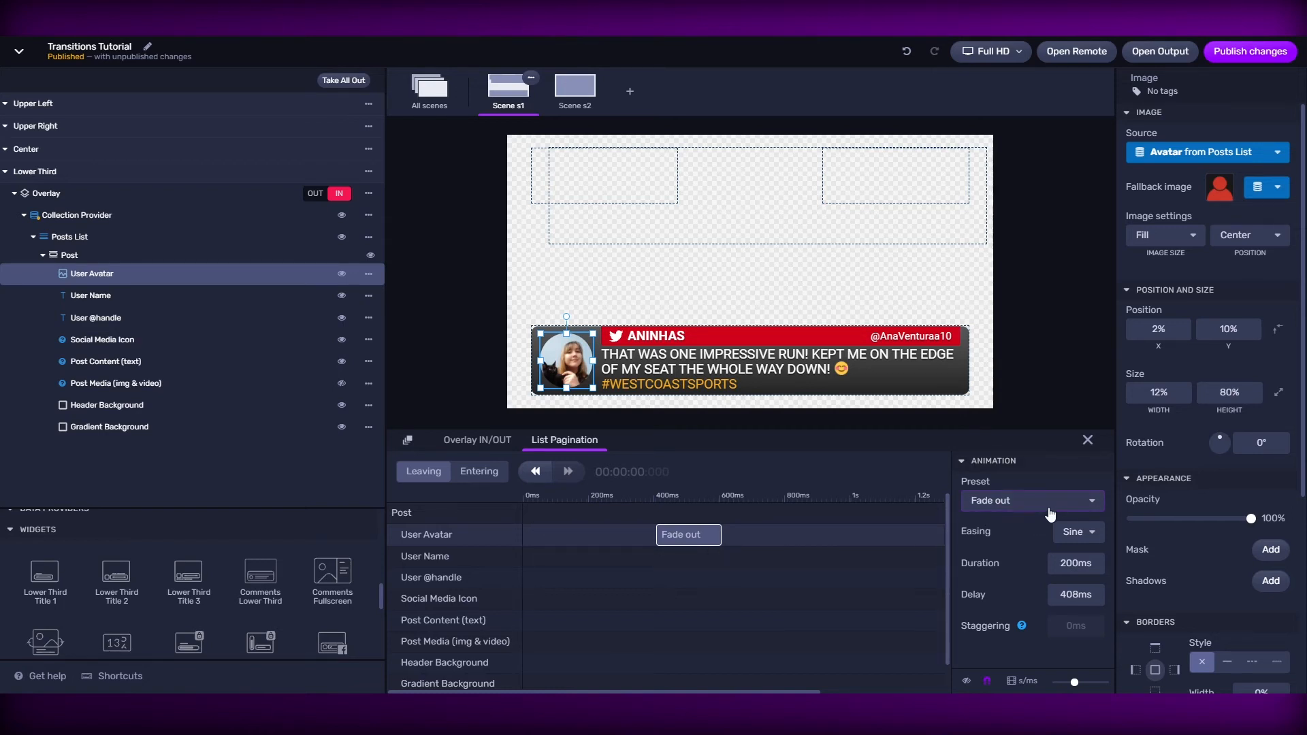
Open the Preset dropdown for User Avatar's 200 ms leaving fade-out animation
left_click(1031, 501)
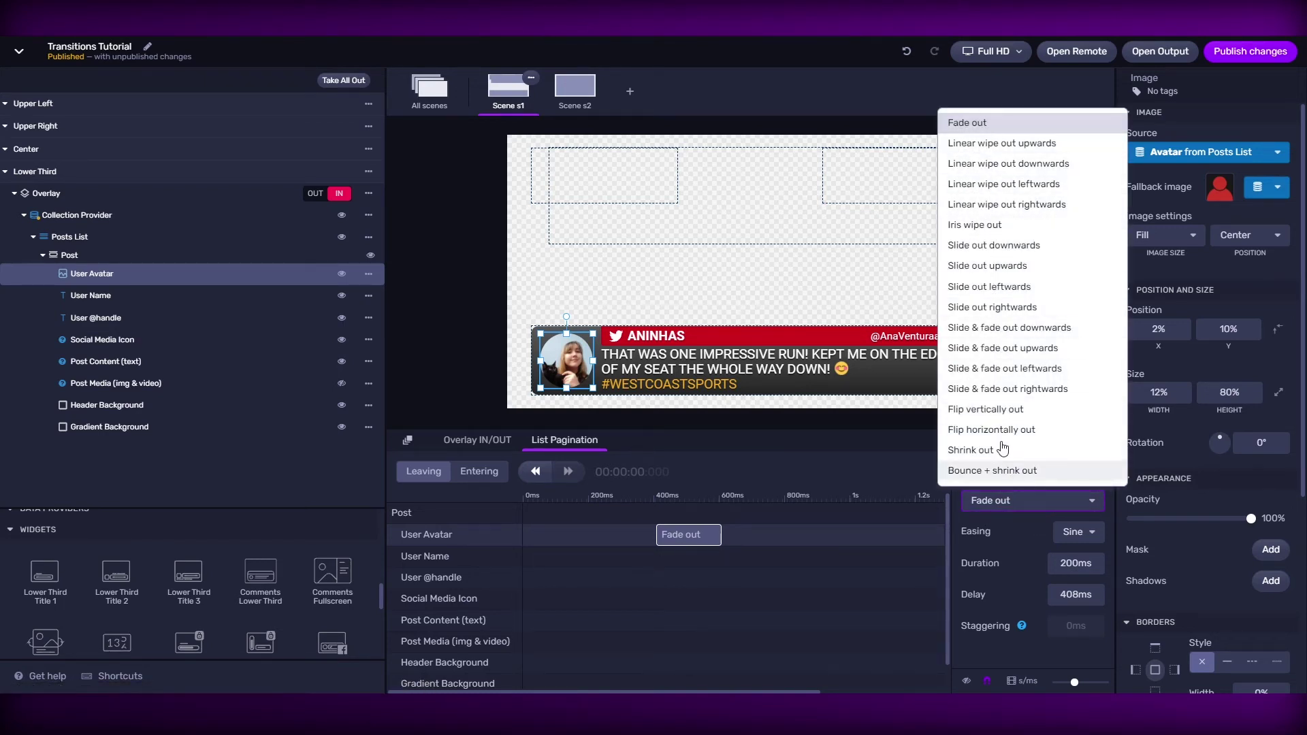
Keep the Fade out preset, then delete User Avatar's leaving animation
left_click(966, 122)
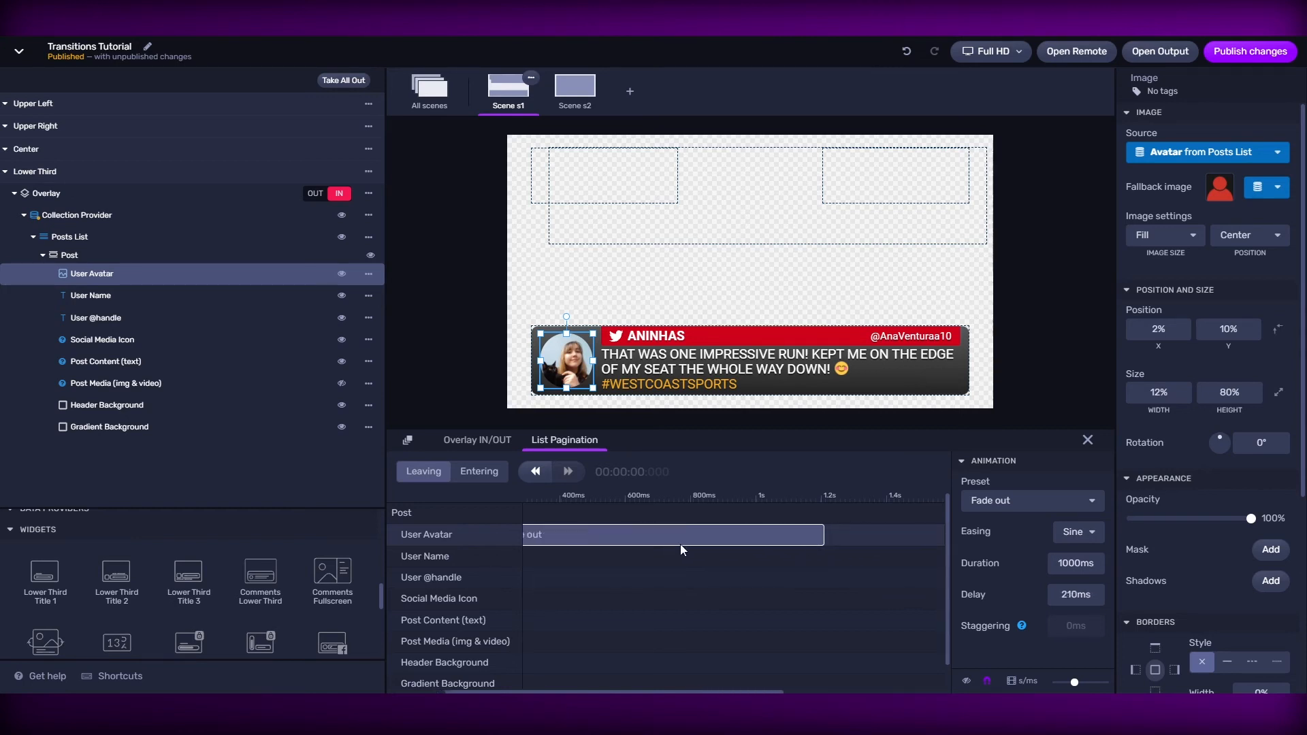
left_click(1075, 594)
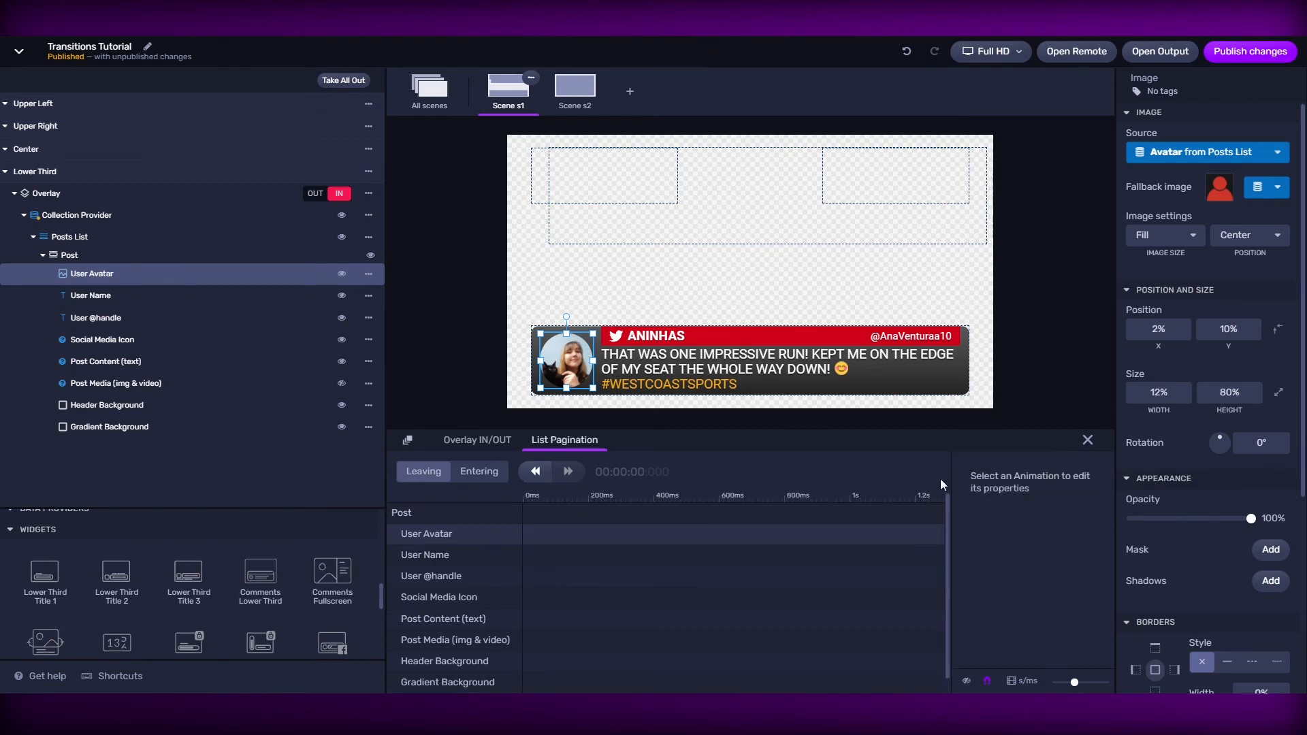
Add staggered 200 ms Fade out leaving animations from User Avatar and User Name through Post Media
left_click(622, 534)
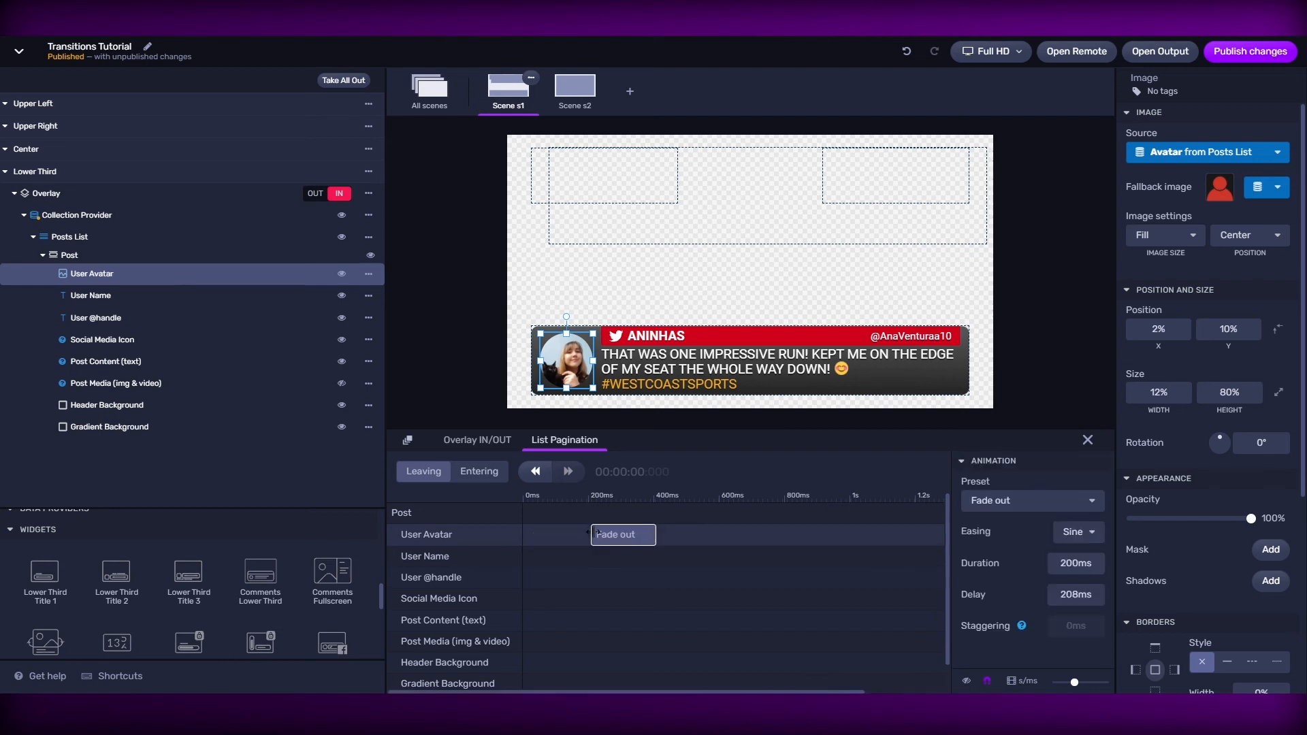
left_click(96, 318)
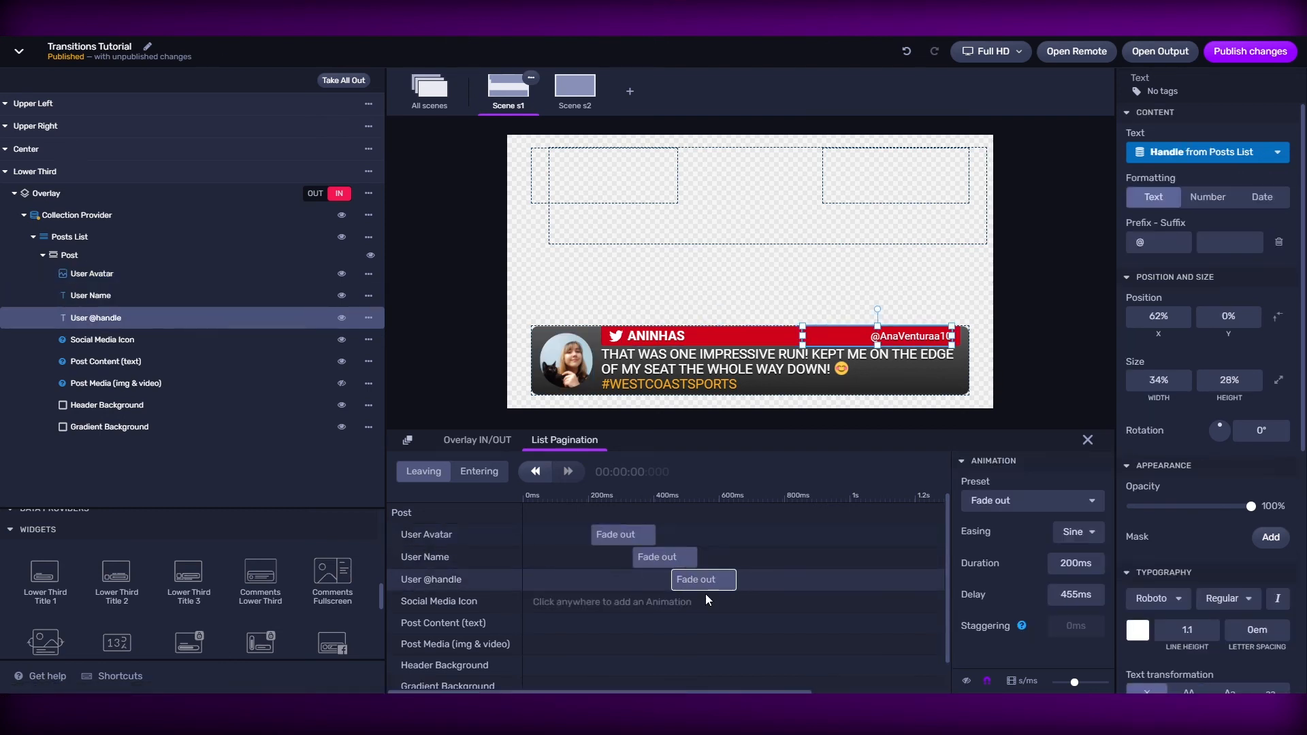
left_click(115, 383)
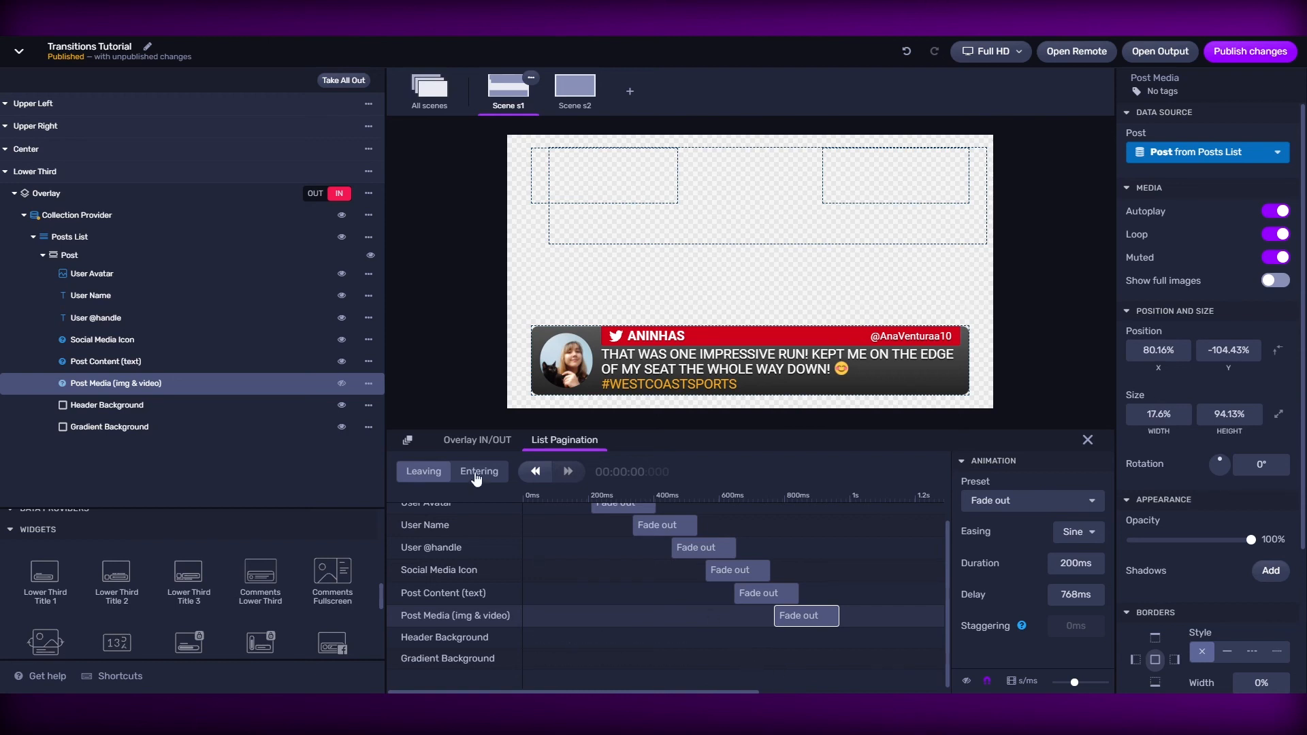
On the Entering track, add staggered 200 ms Fade in animations, ending with Post Media at 945 ms
left_click(478, 472)
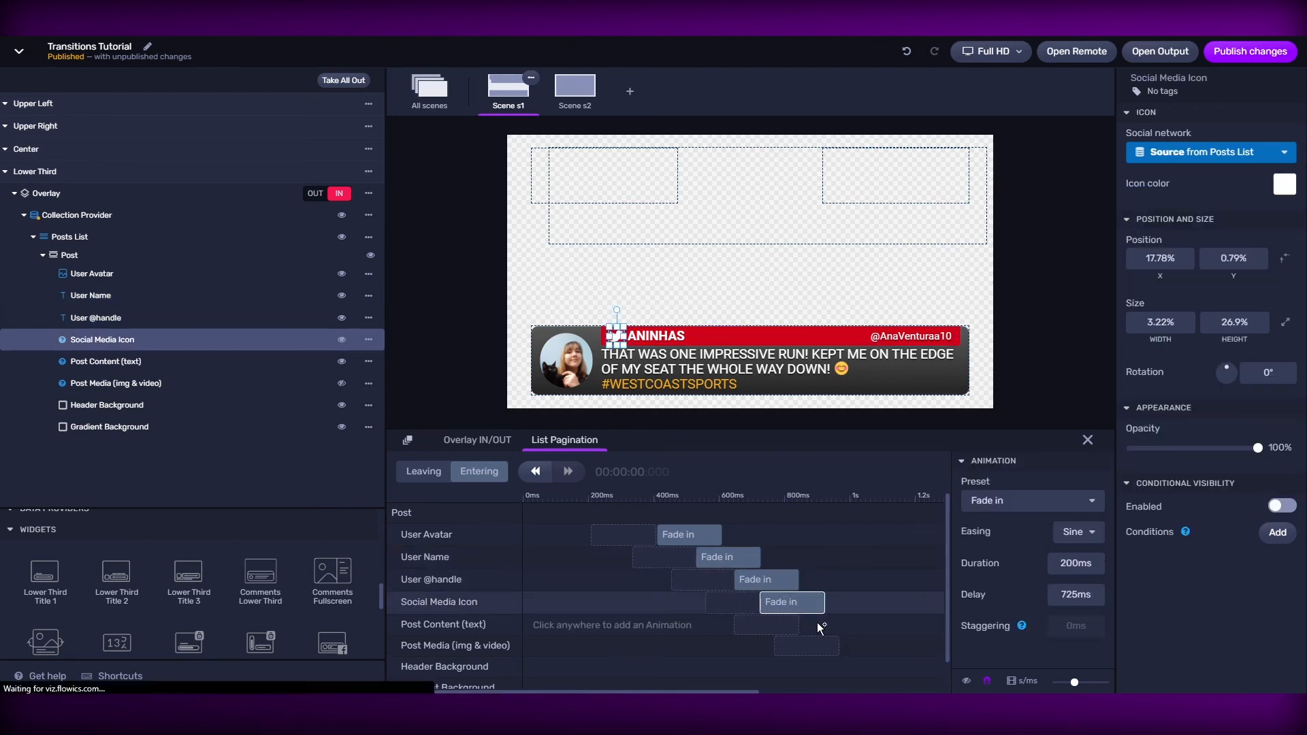
left_click(115, 382)
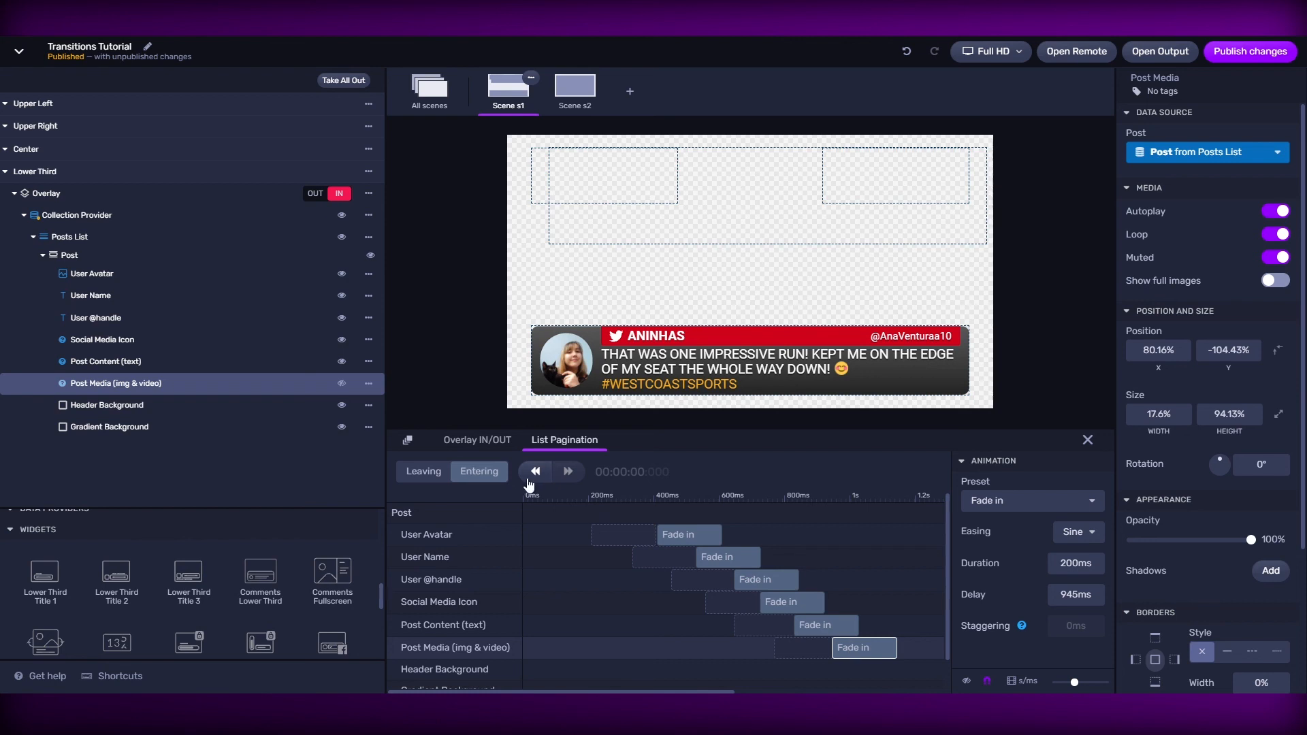
Page back and forth between posts to preview the staggered fade transitions
left_click(567, 471)
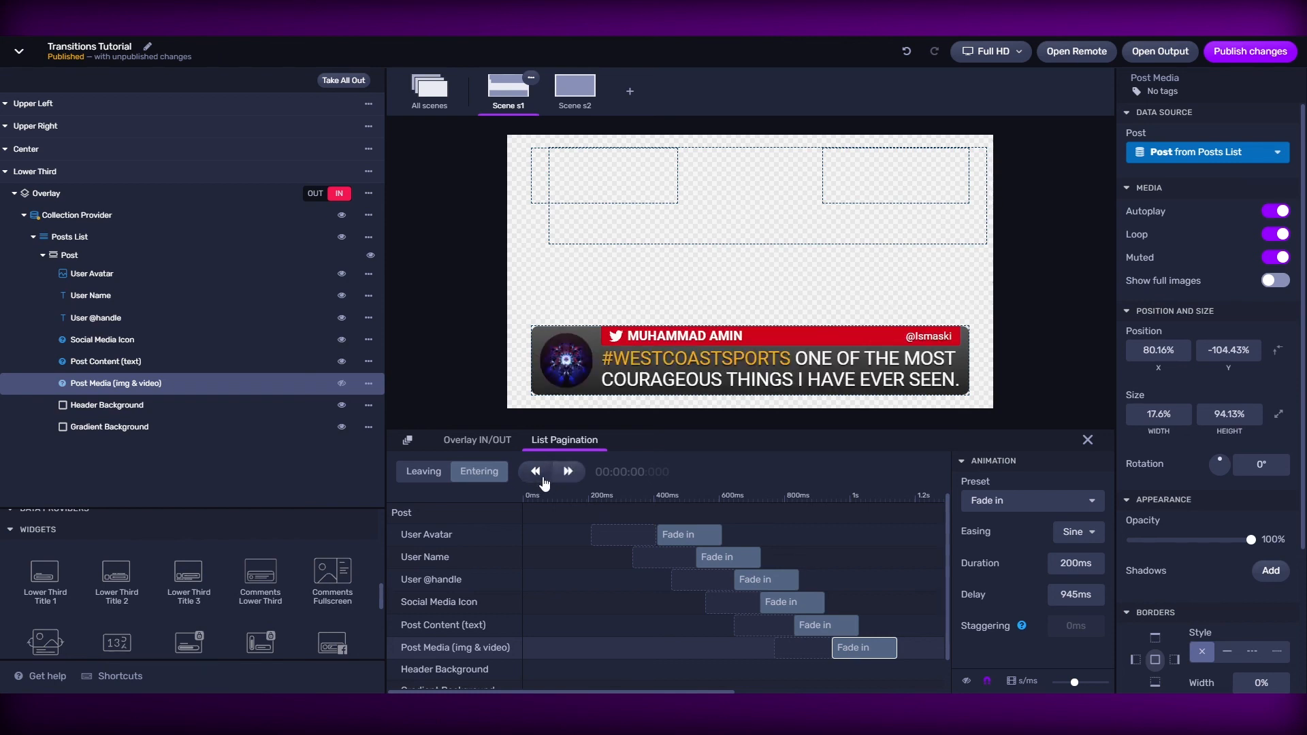
left_click(535, 471)
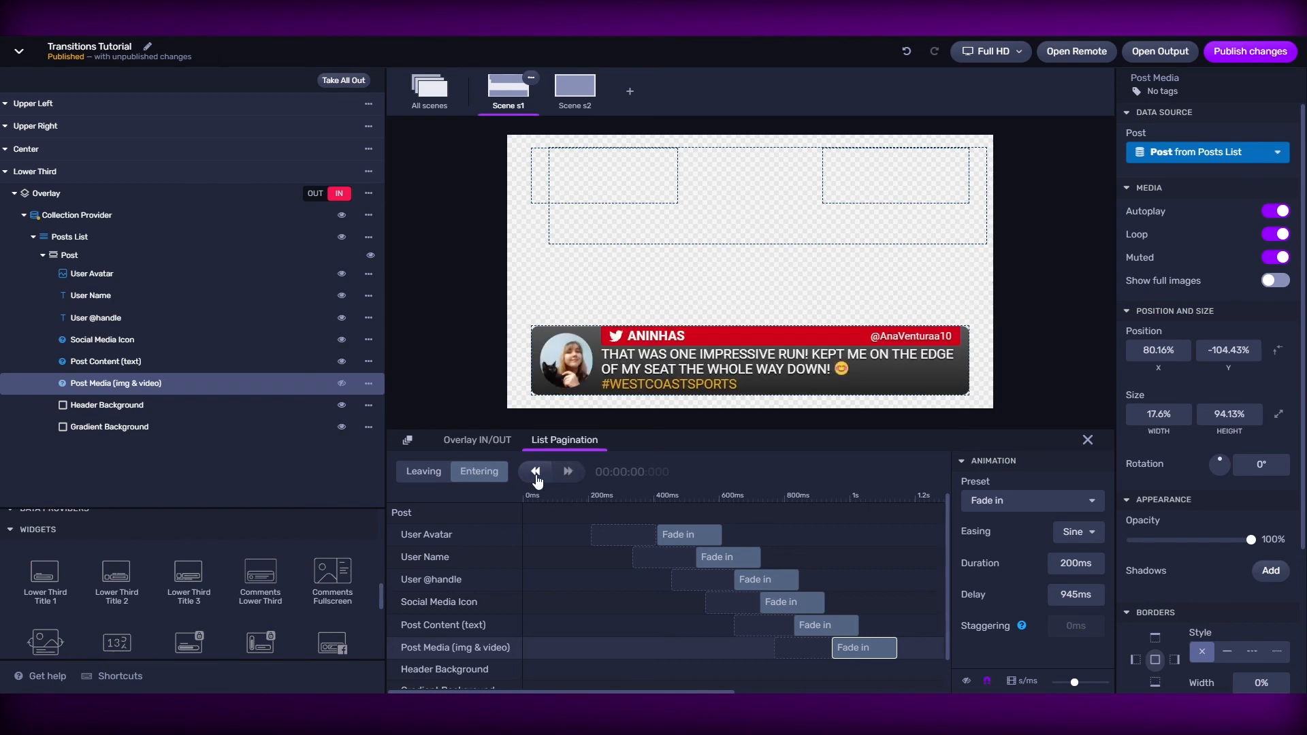
left_click(569, 472)
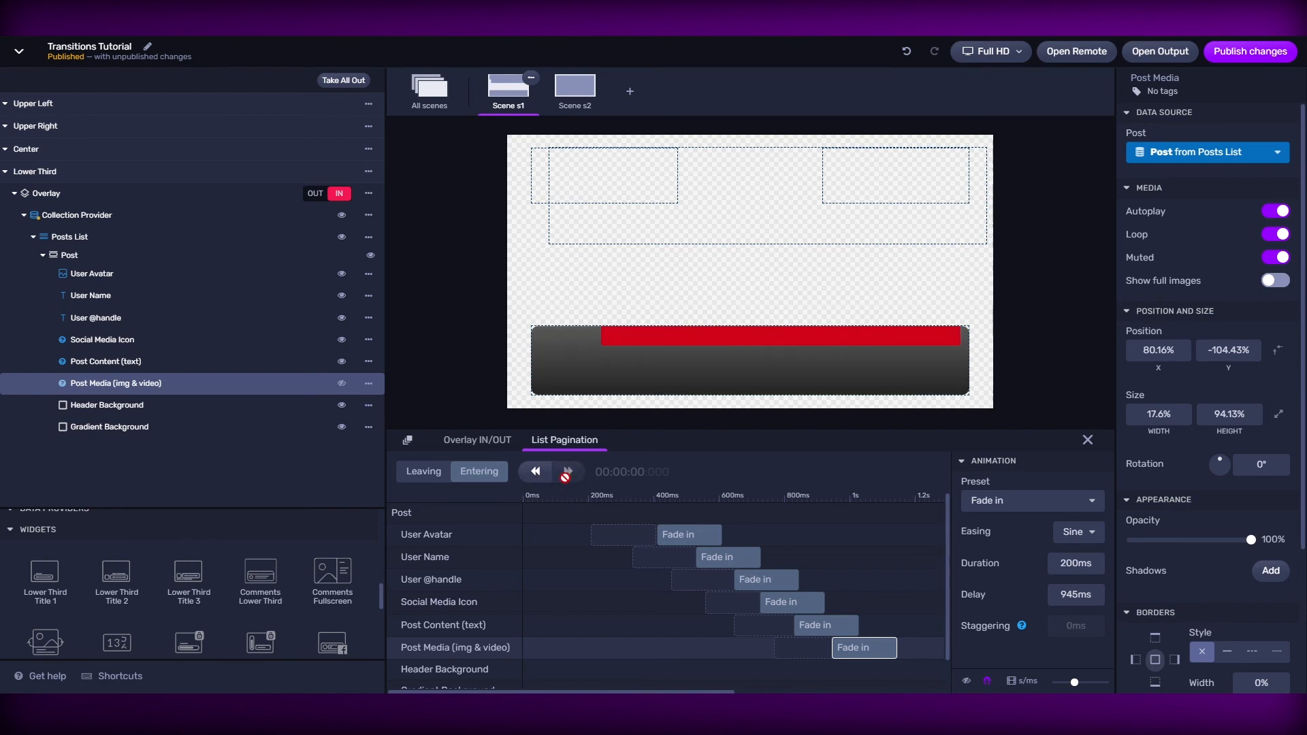
left_click(567, 471)
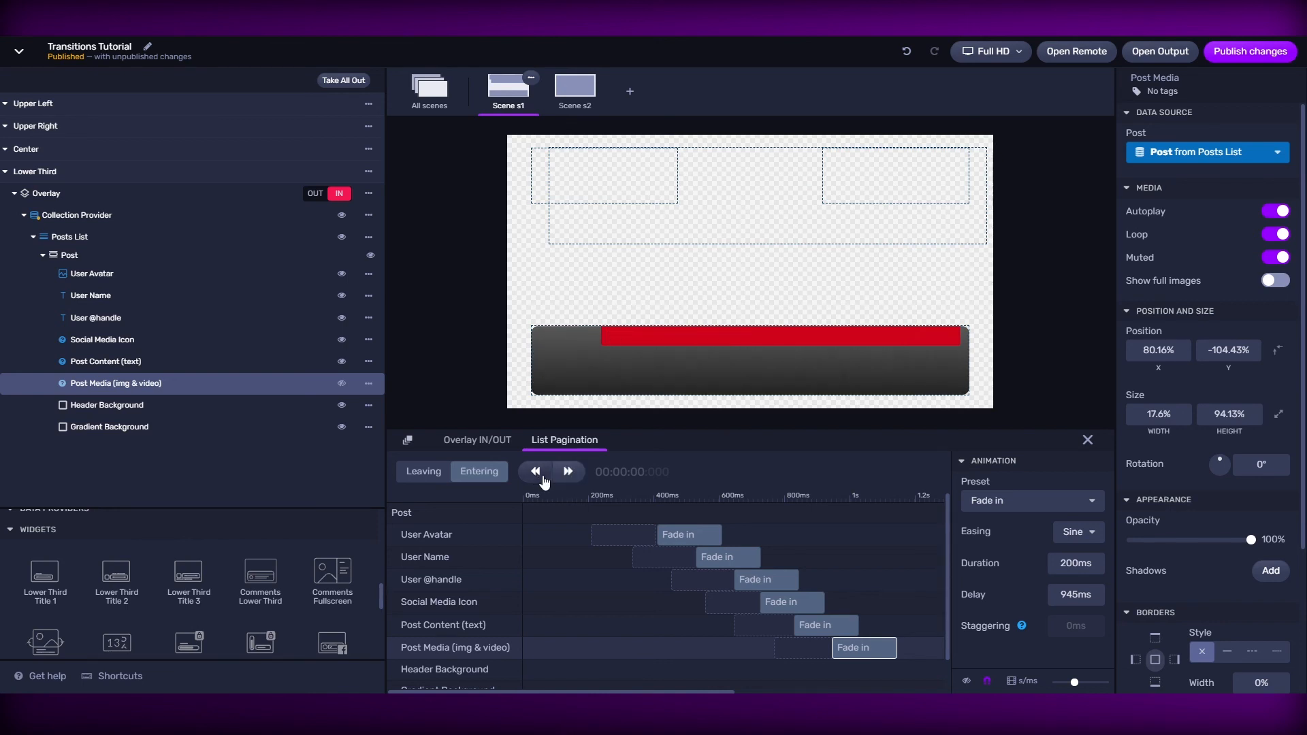
left_click(568, 471)
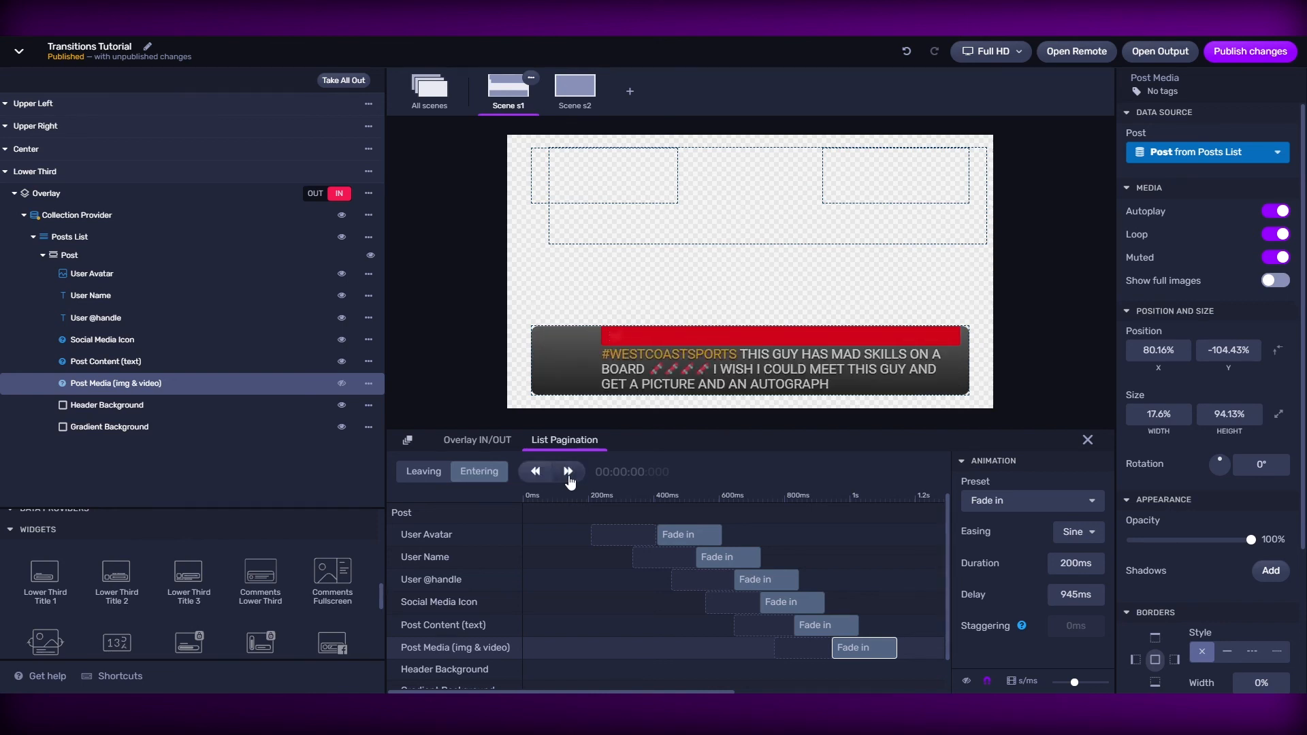